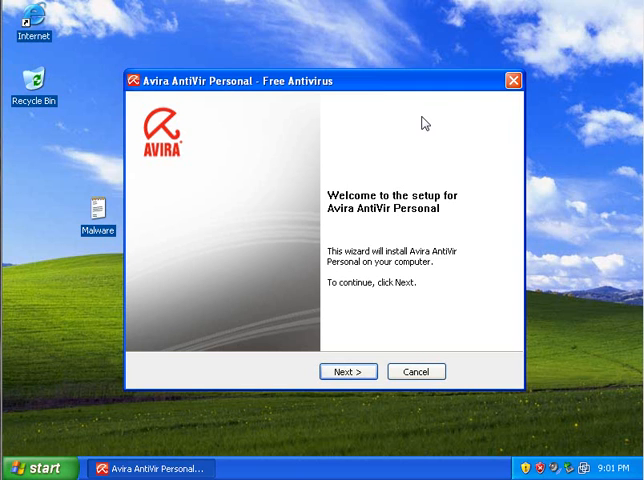
mouse_move(368, 372)
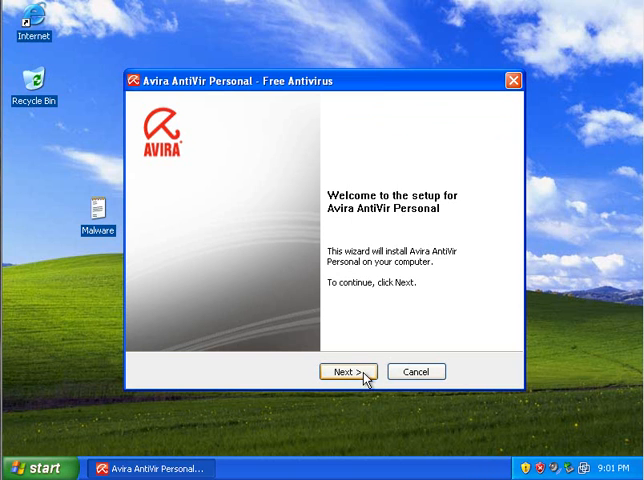
- Pass the welcome and licence pages, confirm private use and choose Express installation
click(348, 372)
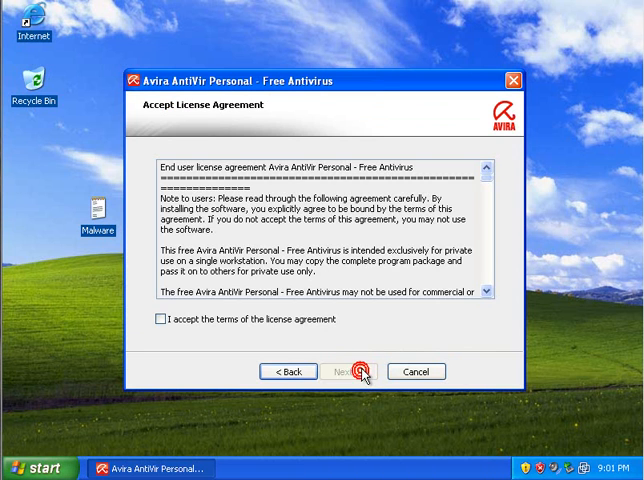
click(348, 372)
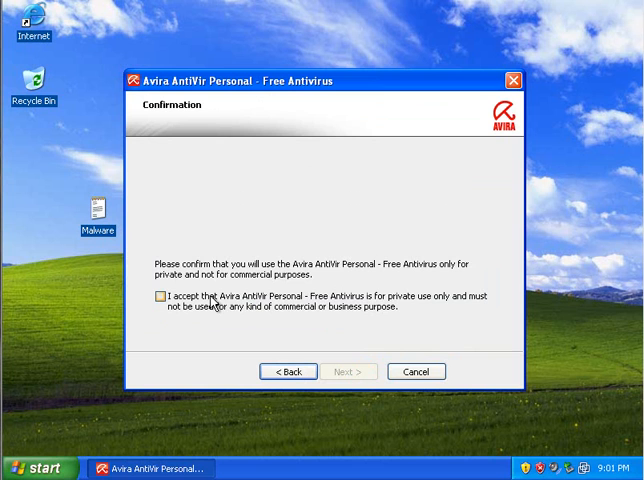
click(158, 296)
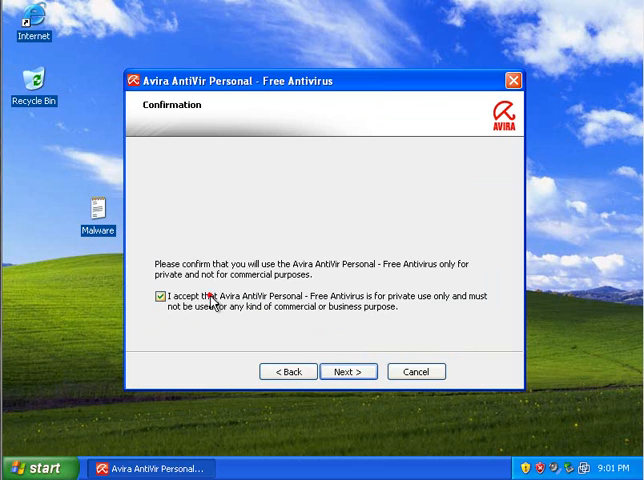
click(348, 372)
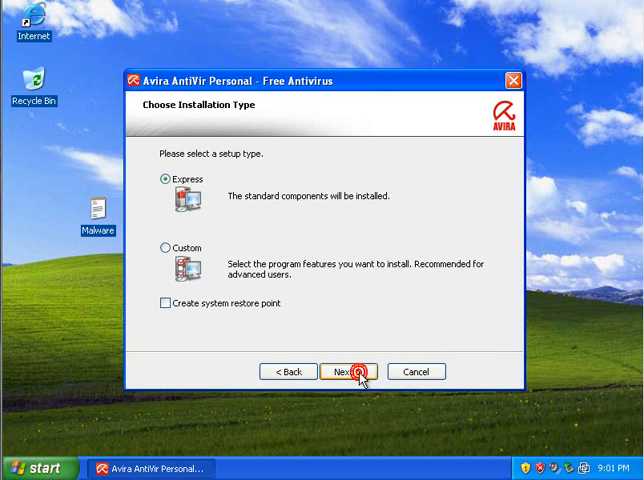
click(354, 372)
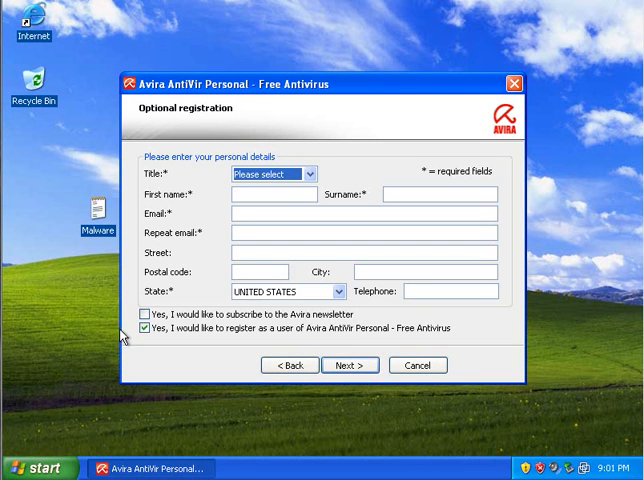
- Leave the optional registration blank and let the component installation run
click(350, 364)
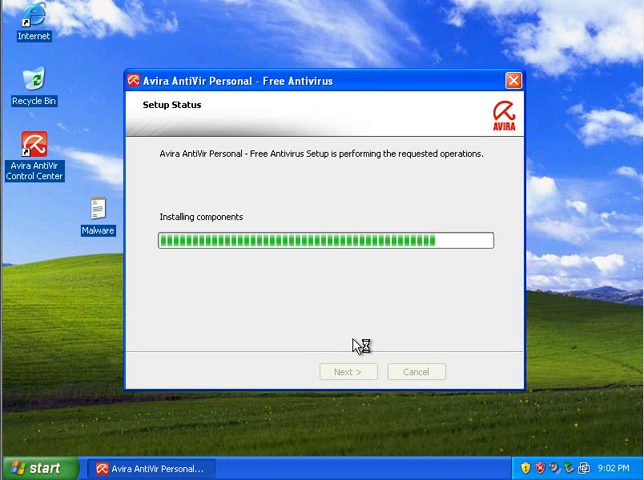
mouse_move(356, 340)
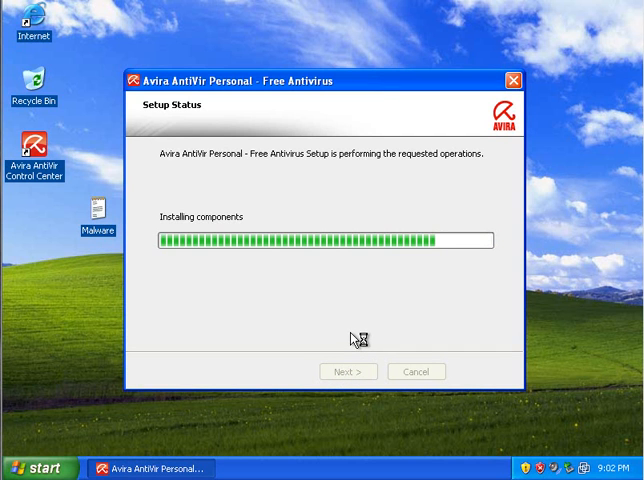
mouse_move(352, 338)
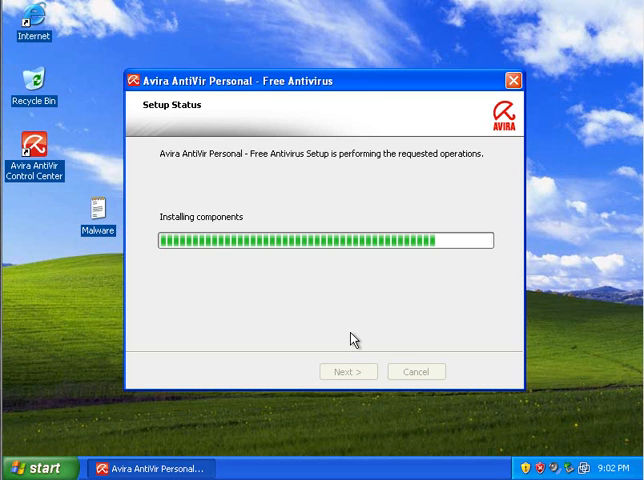
mouse_move(346, 352)
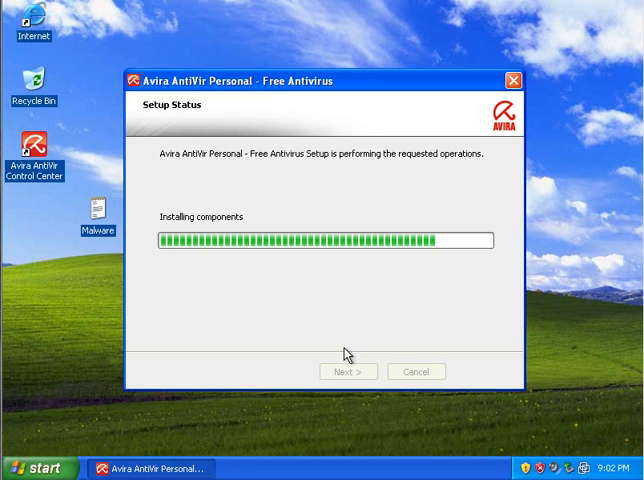
mouse_move(388, 172)
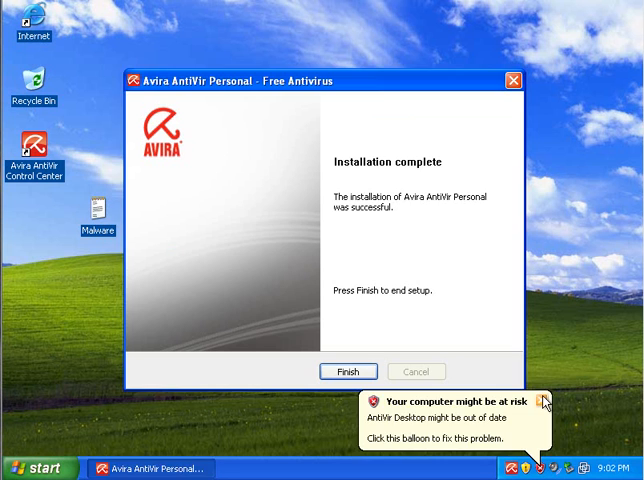
- Finish the completed installation and act on the avira_antivir installer icon on the desktop
click(348, 372)
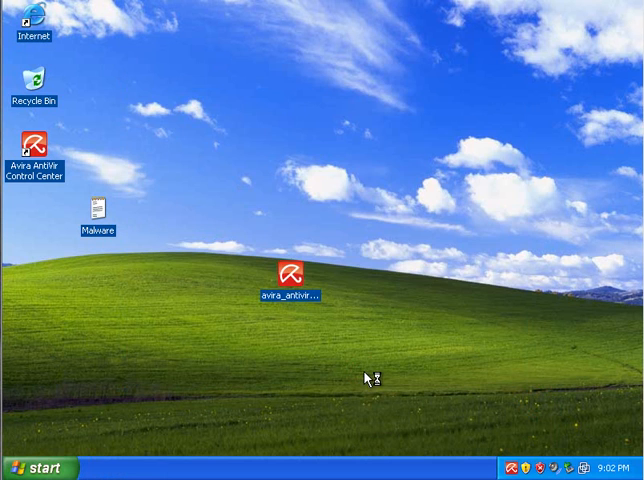
double_click(292, 278)
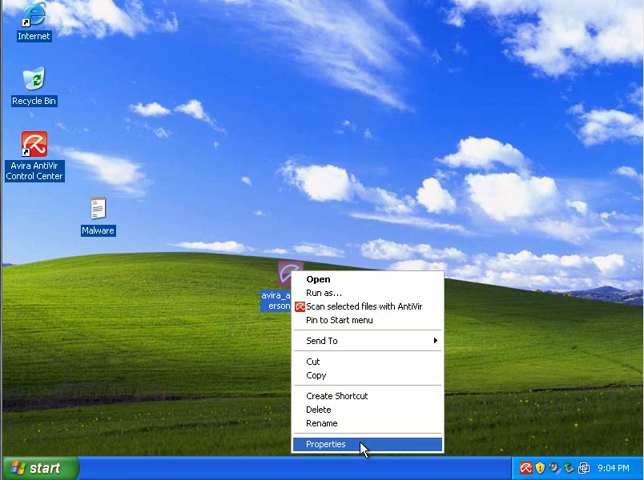
- View the installer file's properties, stop the Luke Filewalker scan and close the properties
click(324, 444)
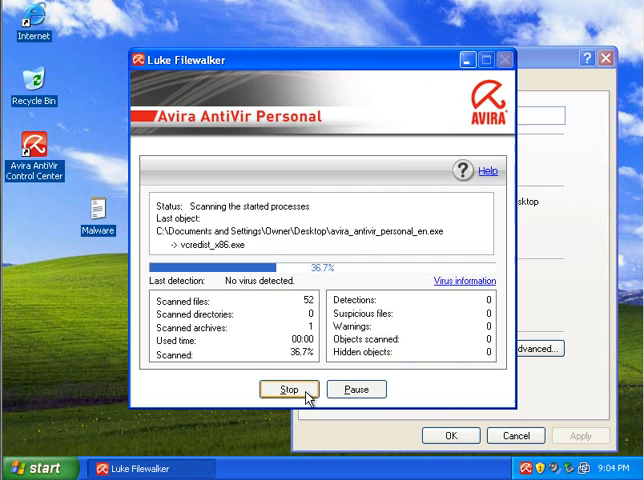
click(284, 388)
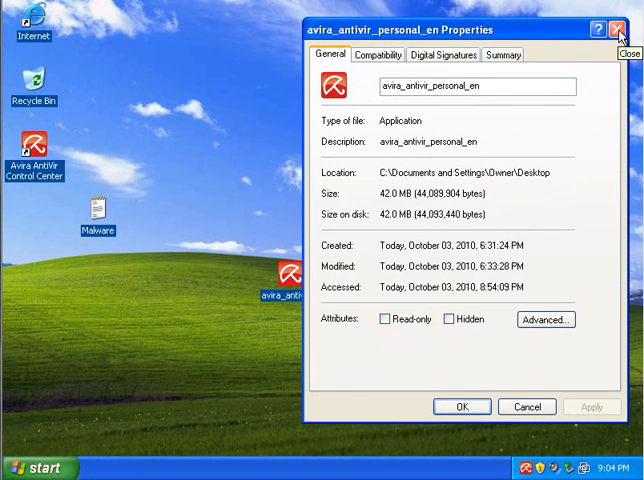
click(628, 28)
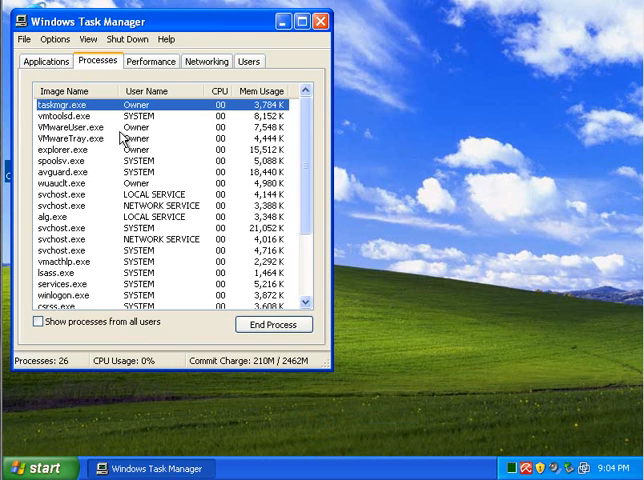
- Locate avgnt.exe and avguard.exe in the Processes list, then close Task Manager
scroll(down, 3)
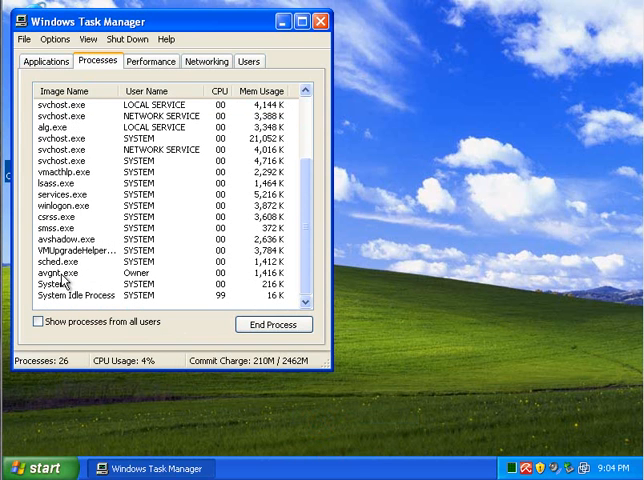
click(60, 276)
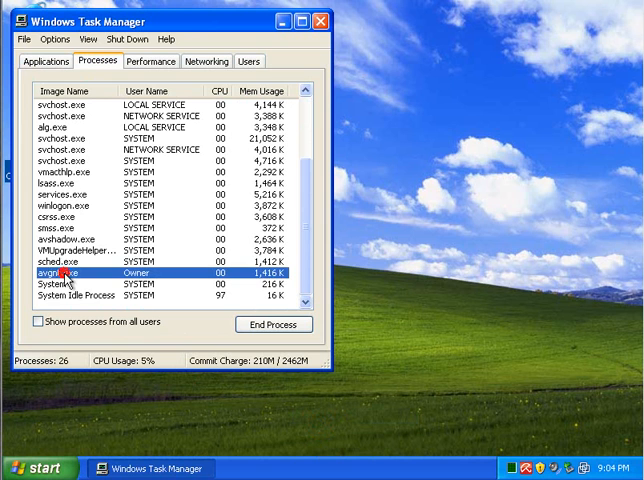
click(76, 268)
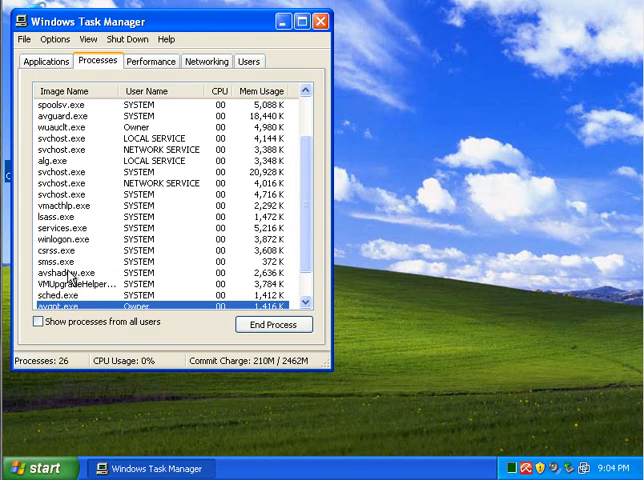
mouse_move(82, 216)
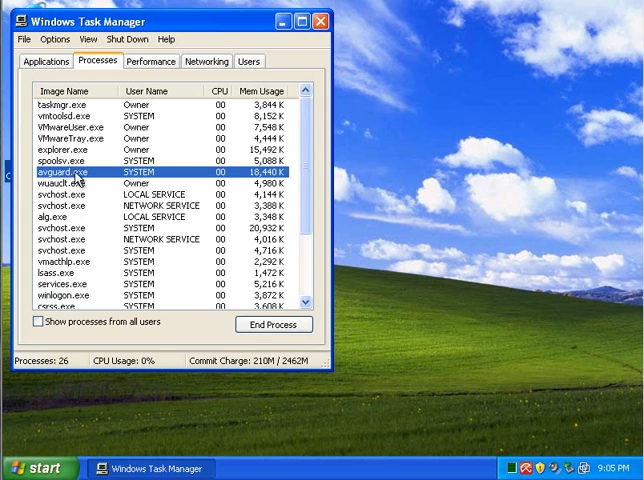
mouse_move(324, 184)
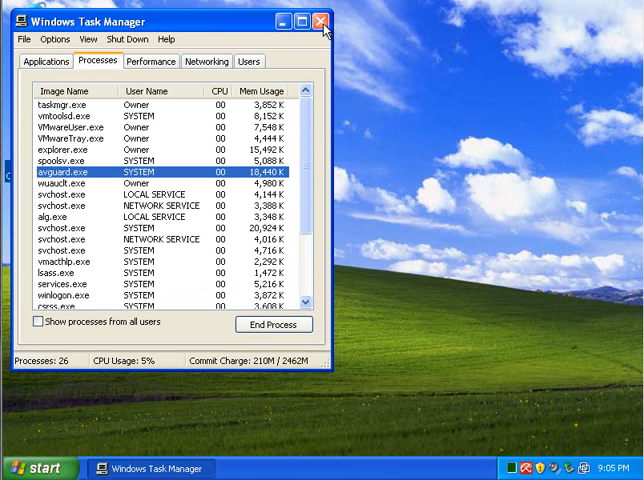
click(318, 20)
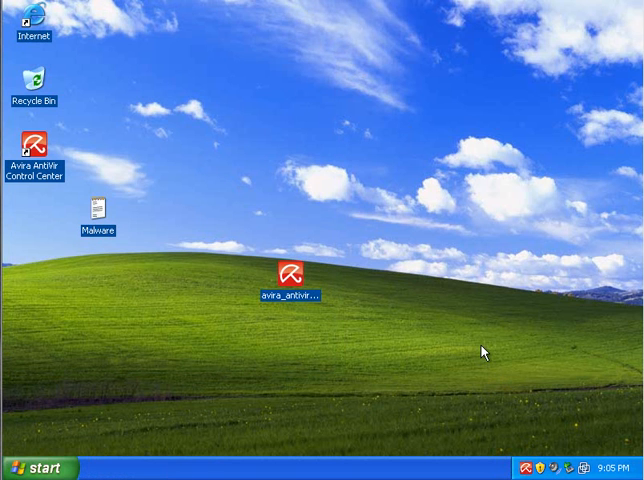
double_click(292, 278)
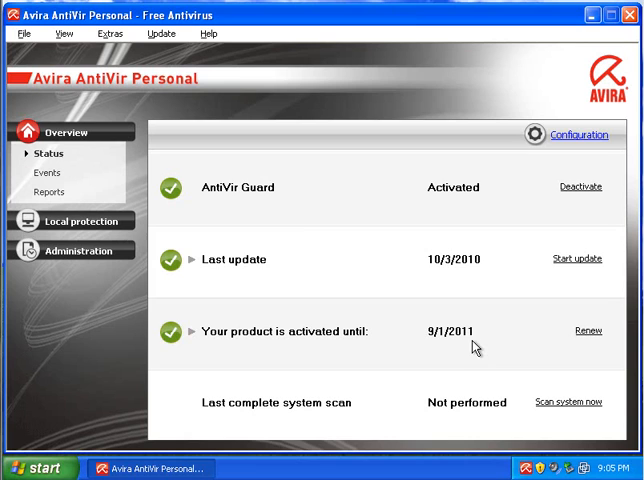
mouse_move(316, 250)
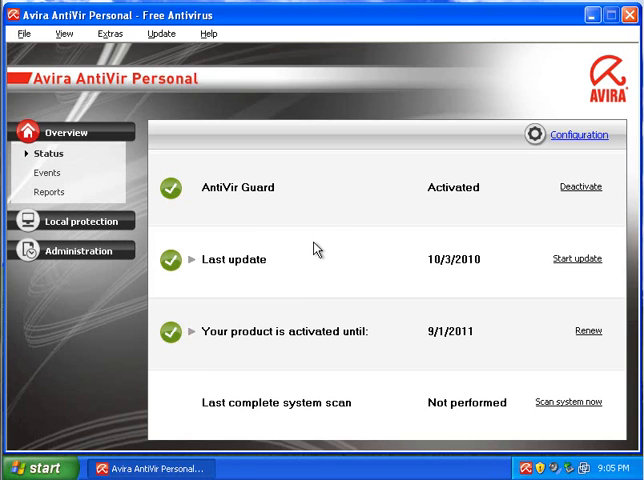
mouse_move(308, 36)
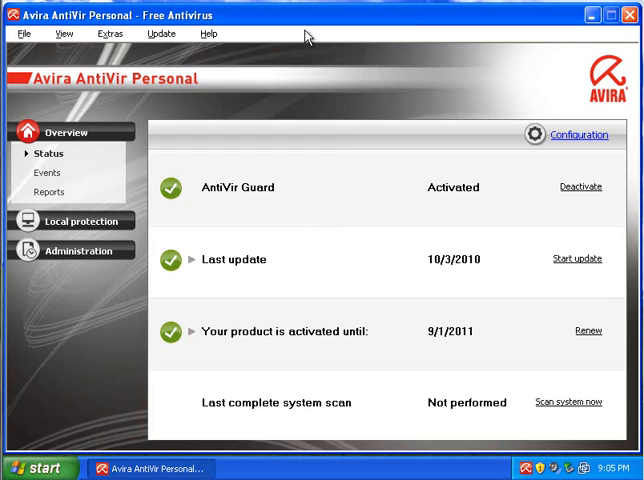
mouse_move(456, 268)
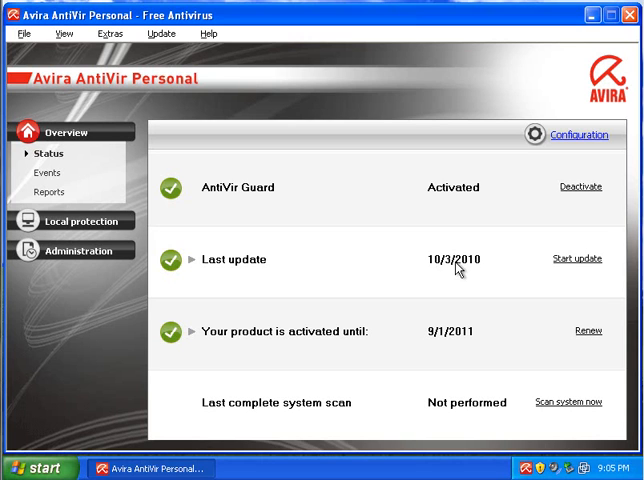
mouse_move(502, 152)
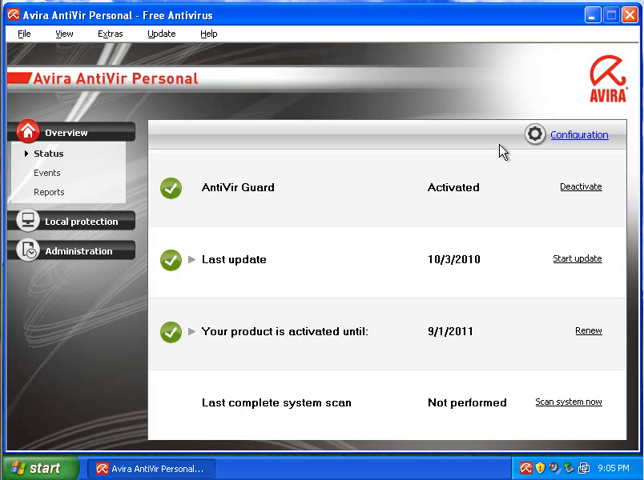
mouse_move(222, 192)
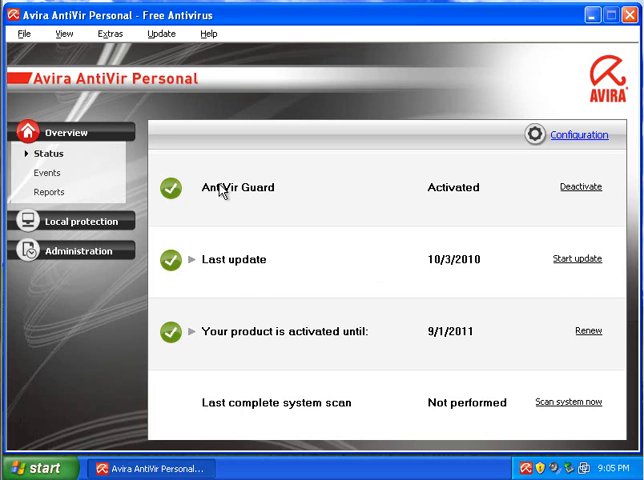
mouse_move(272, 200)
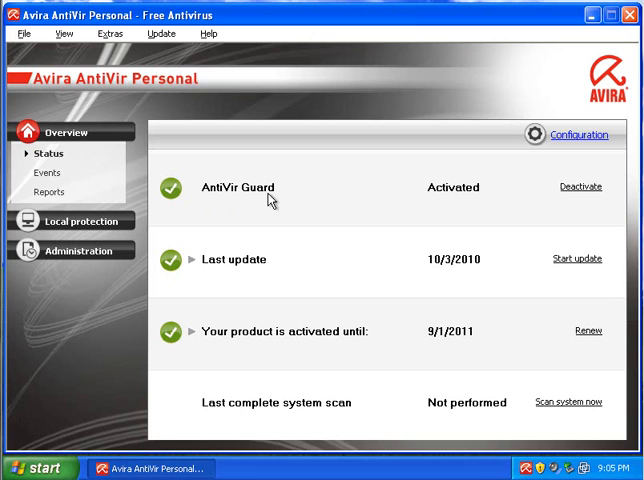
mouse_move(264, 200)
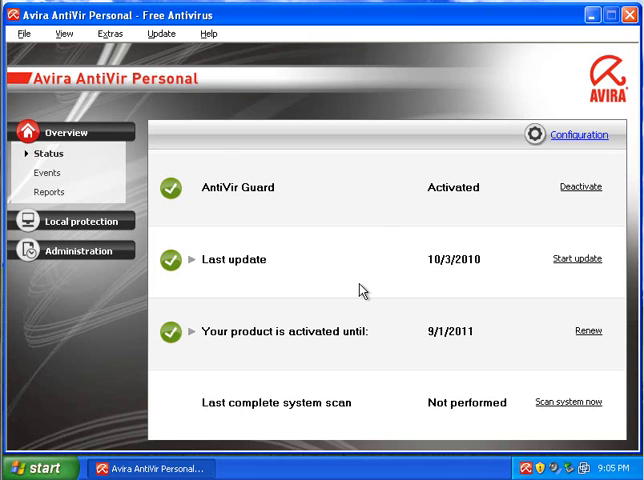
mouse_move(192, 268)
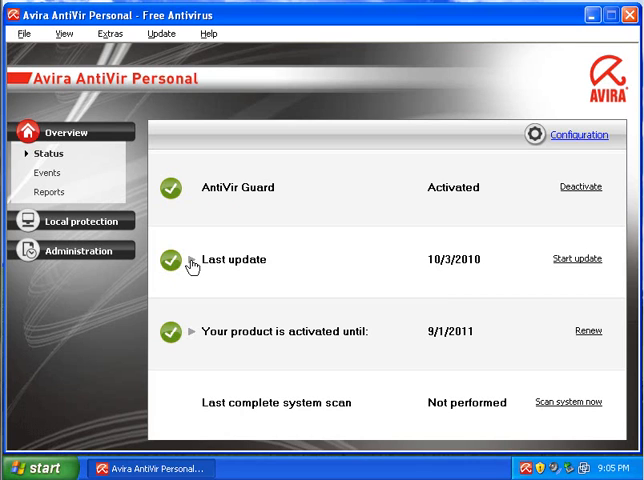
mouse_move(484, 276)
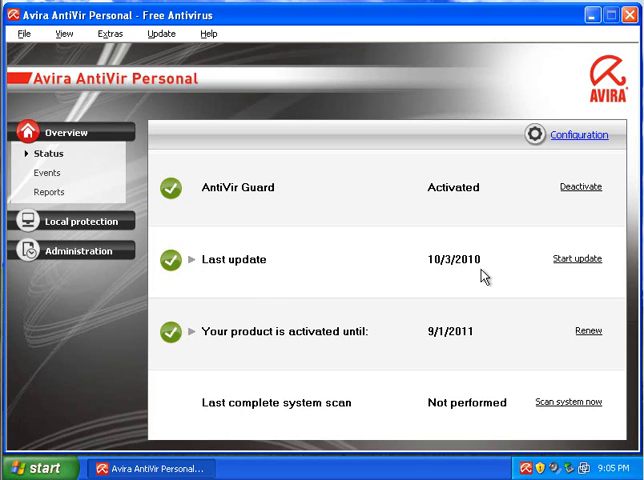
mouse_move(440, 368)
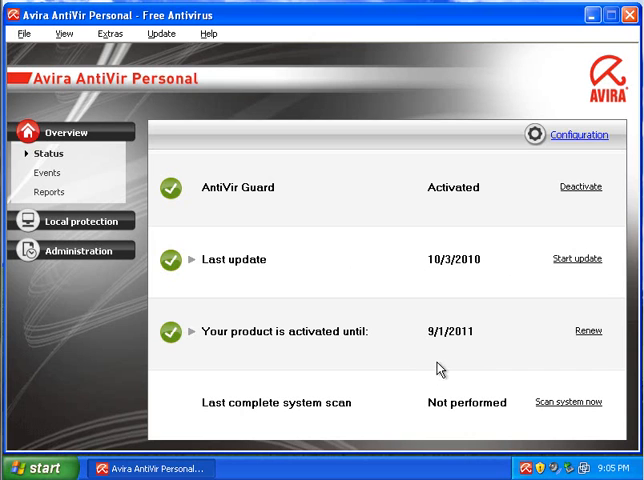
mouse_move(440, 362)
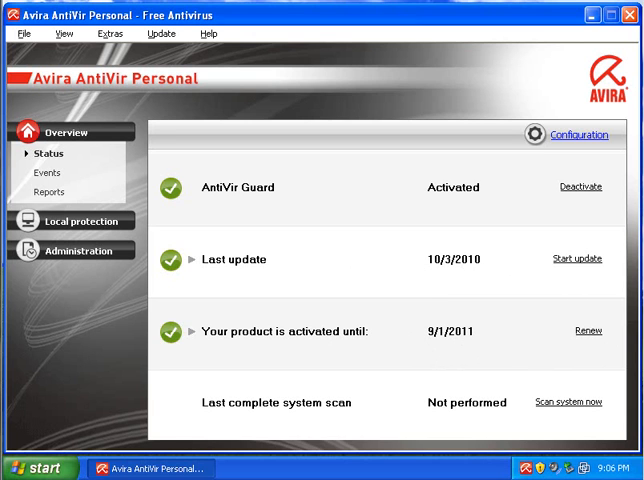
mouse_move(68, 220)
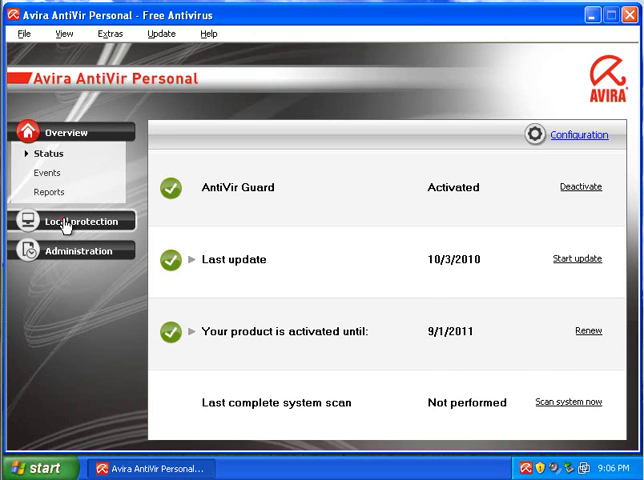
- Go through Local protection and the Scheduler's daily 12:00 PM scan into Configuration
click(78, 220)
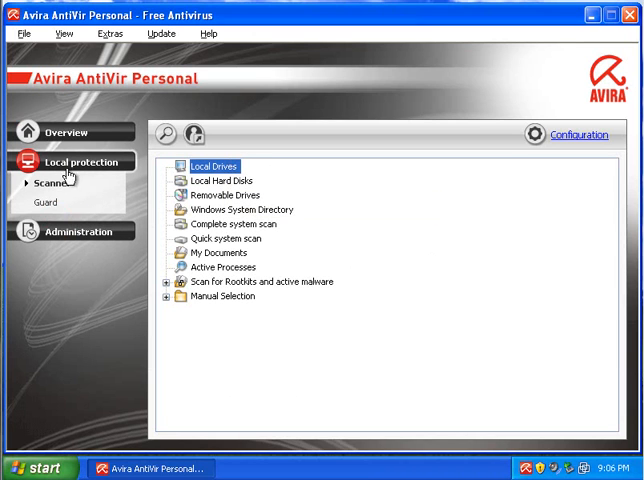
mouse_move(90, 266)
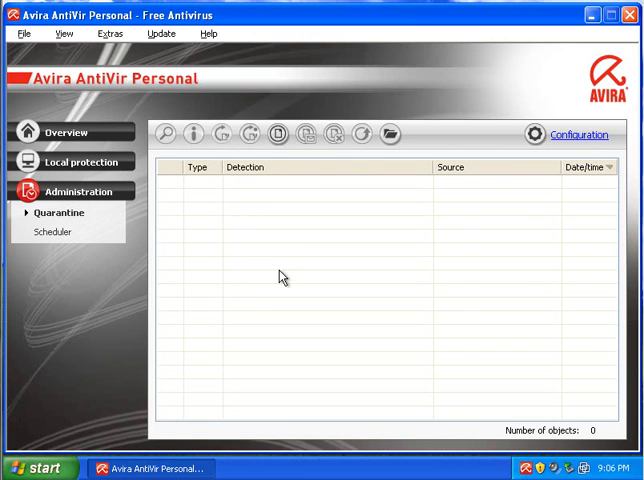
click(56, 232)
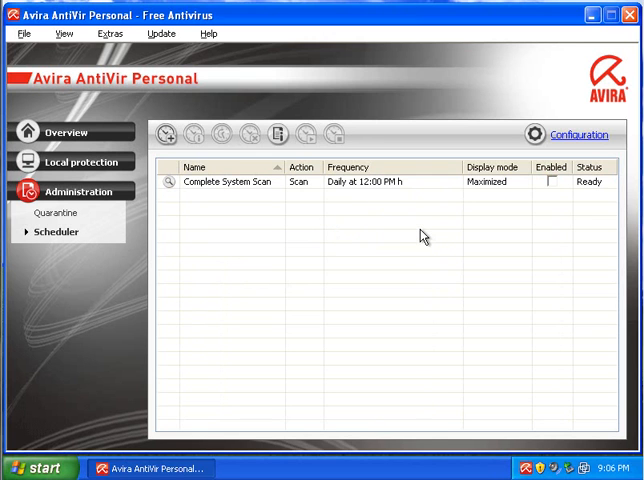
click(66, 132)
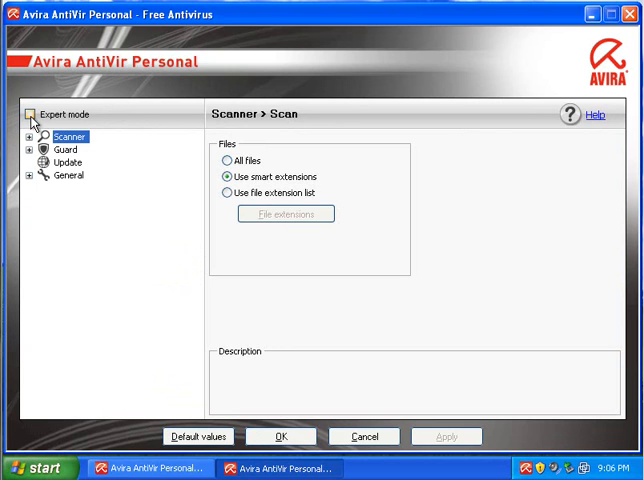
- Enable Expert mode and expand Scanner > Scan to its Action on detection settings
click(30, 114)
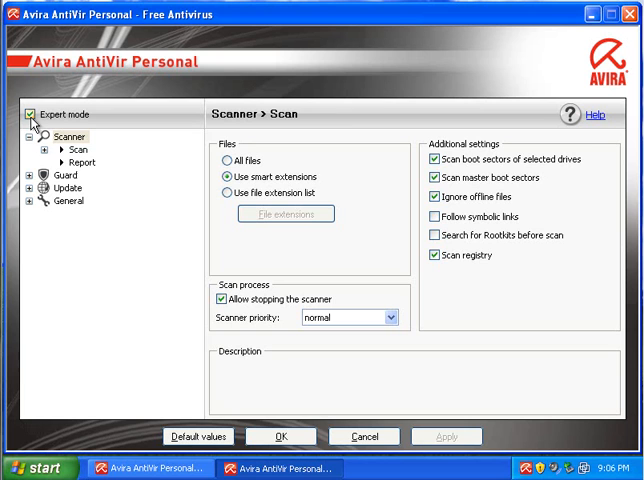
mouse_move(48, 148)
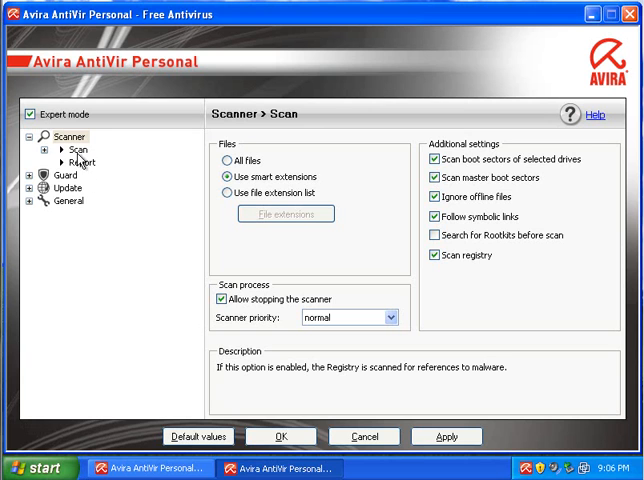
click(60, 150)
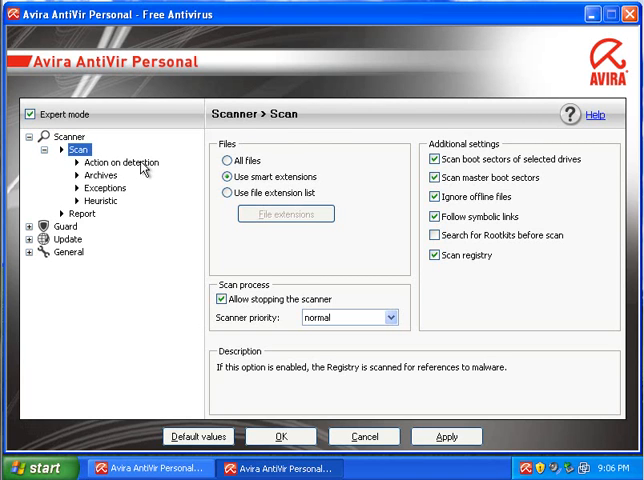
click(122, 162)
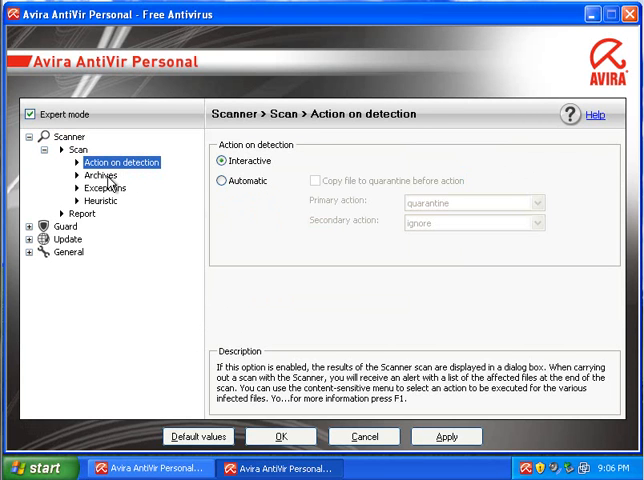
- Review the scanner's Archives, Exceptions and Heuristic pages with medium AHeAD detection
click(100, 176)
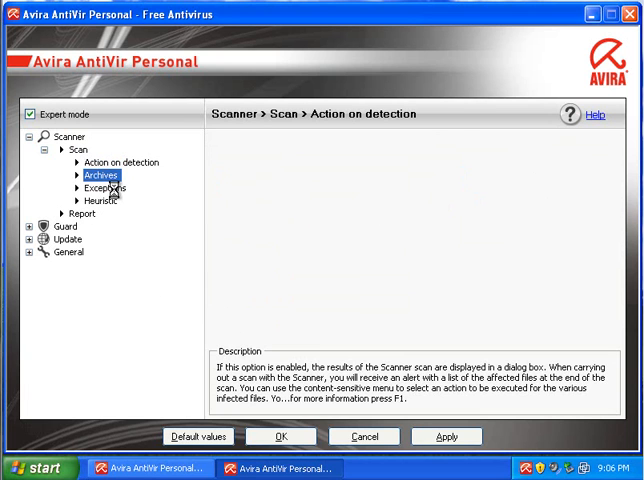
click(100, 176)
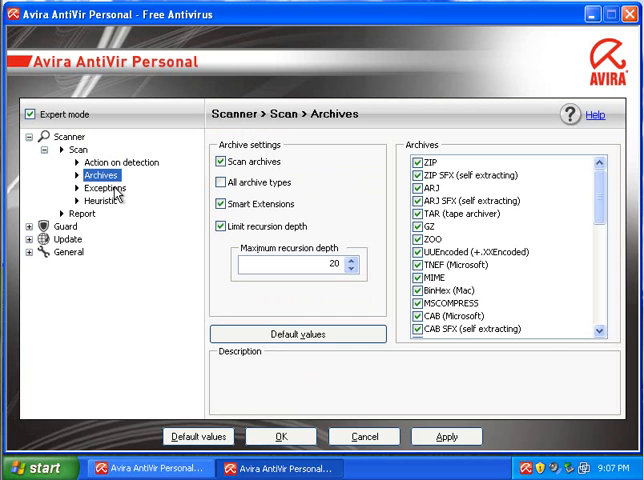
click(102, 188)
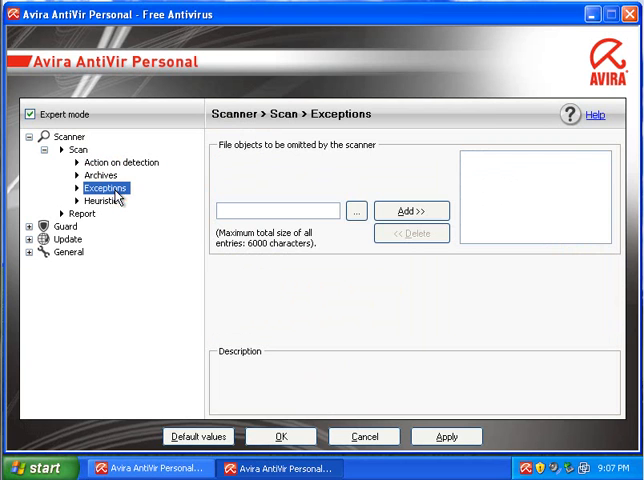
click(102, 200)
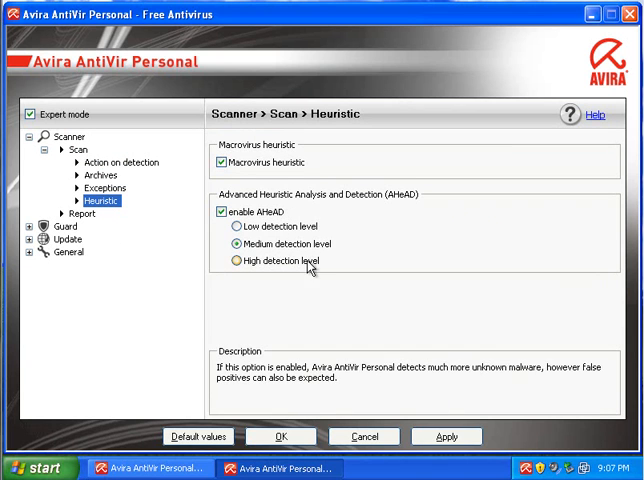
mouse_move(38, 198)
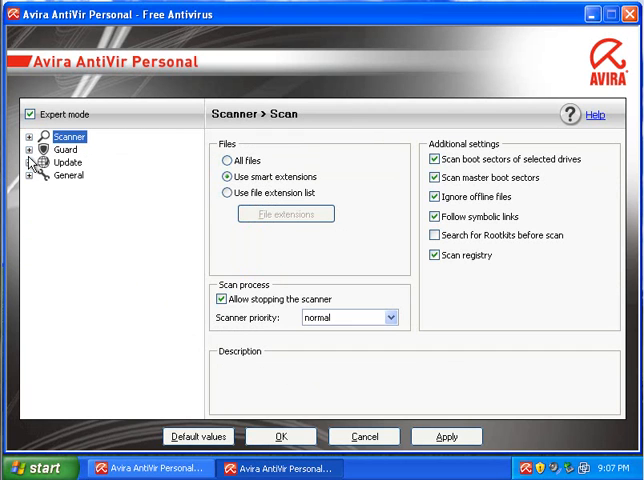
- Review Guard > Scan with its smart extensions and file extension list explanations
click(66, 148)
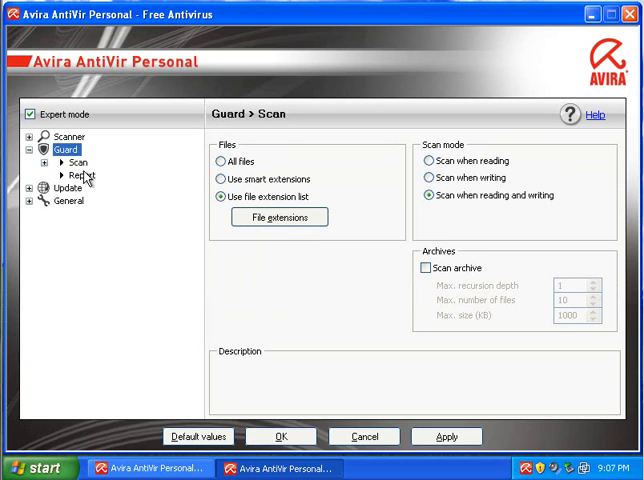
click(62, 162)
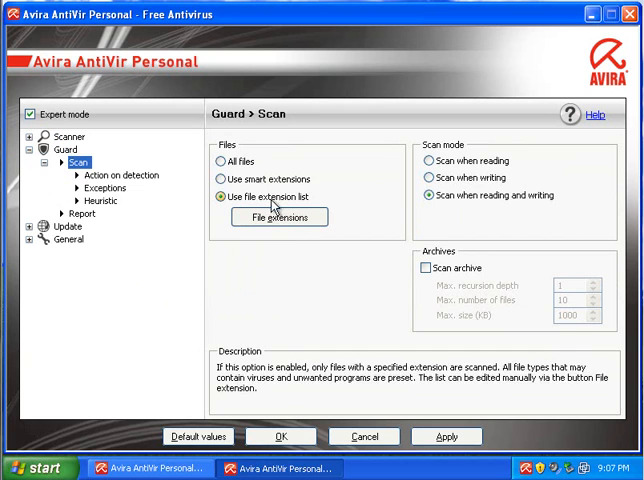
click(216, 178)
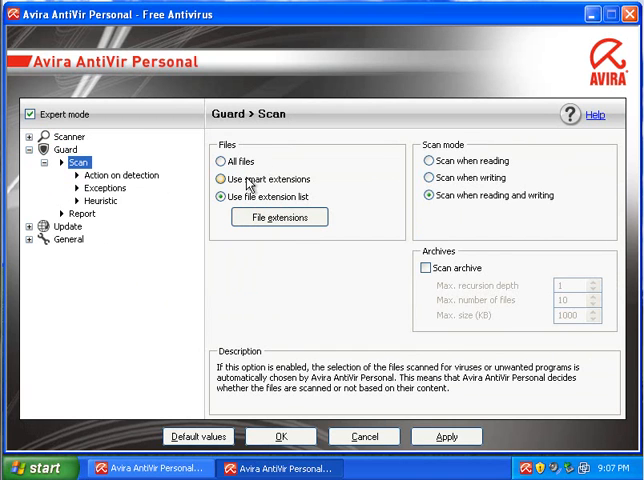
click(218, 194)
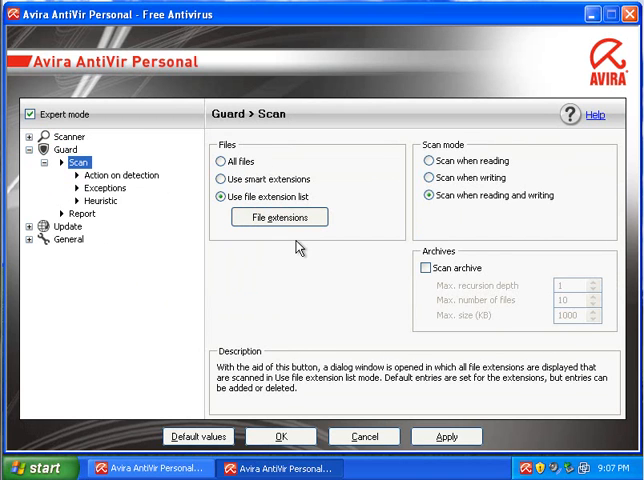
mouse_move(192, 194)
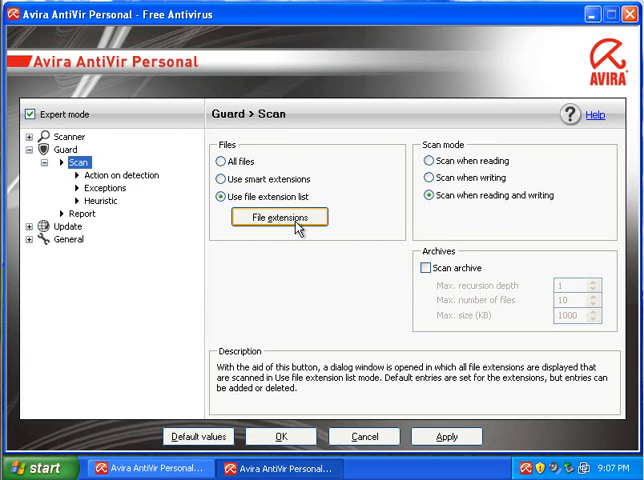
- Check the Guard's Exceptions, then move to the Update page showing daily automatic updates
click(278, 216)
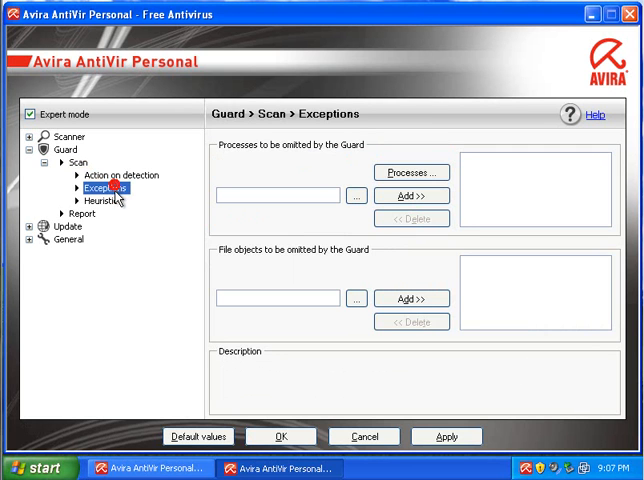
click(94, 200)
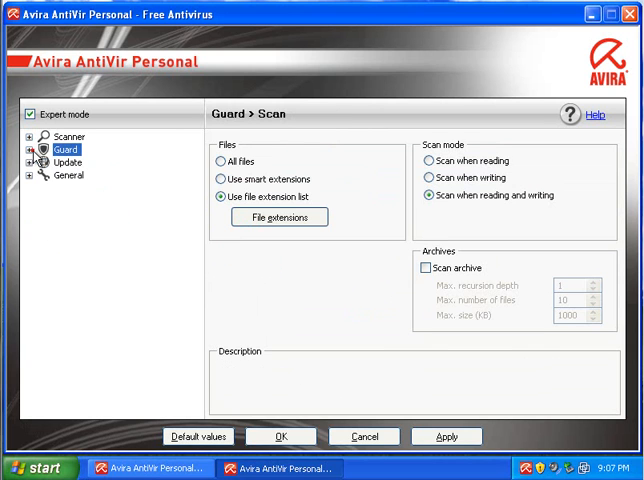
click(30, 148)
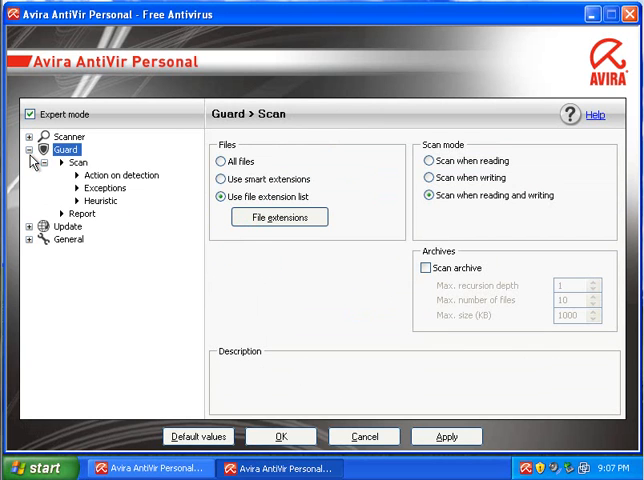
click(82, 212)
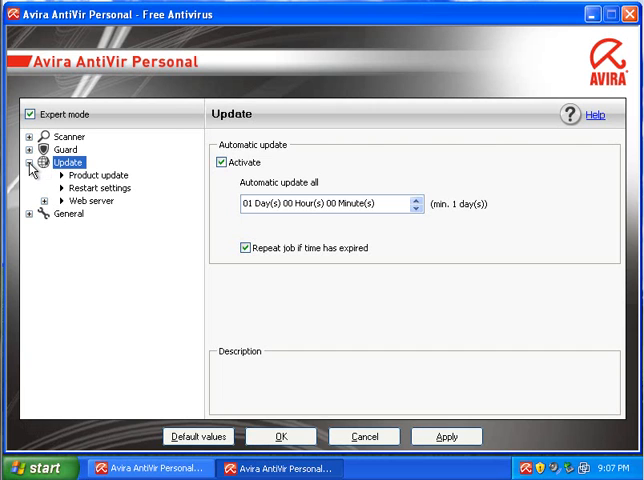
- Tick the remaining extended threat categories on General > Threat categories, then head to Security
click(68, 176)
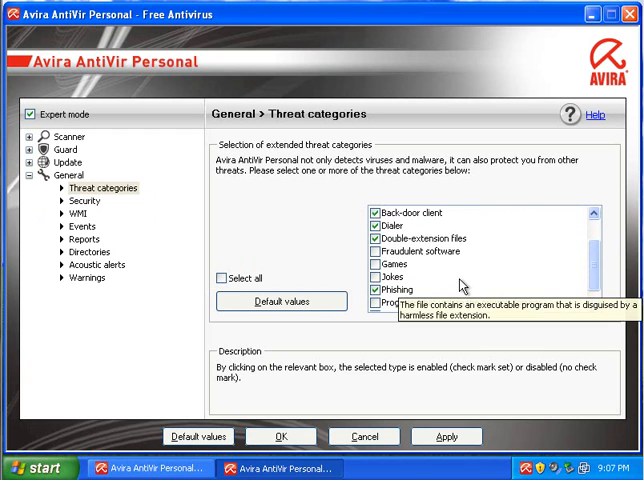
scroll(down, 3)
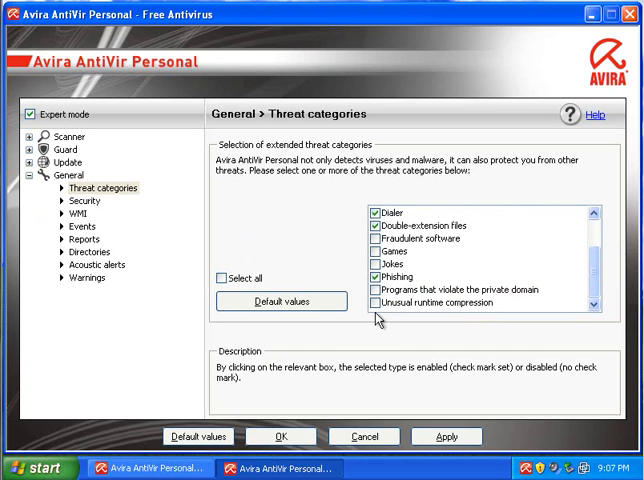
click(378, 304)
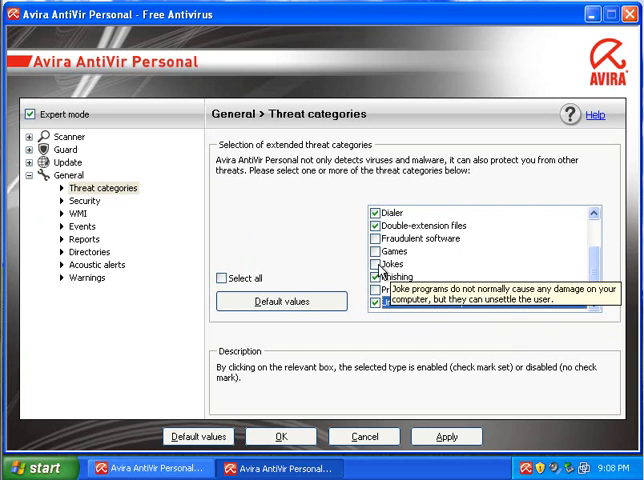
click(392, 264)
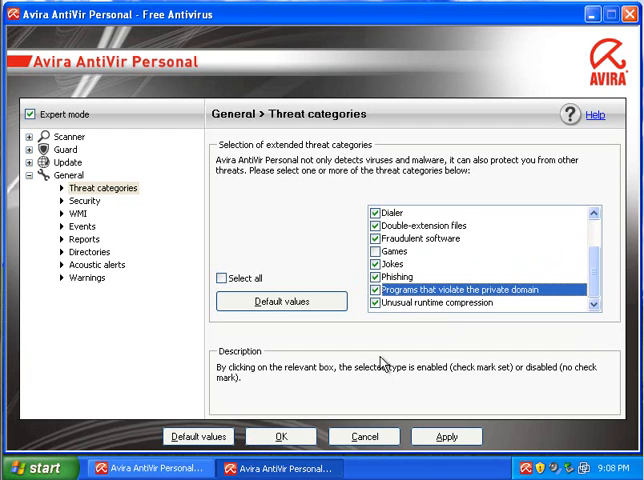
click(84, 200)
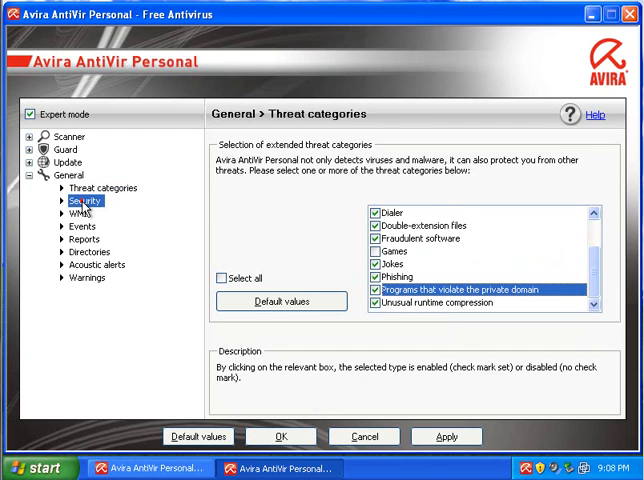
- Toggle advanced process protection in Security, acknowledging the reboot warning, leaving it off
click(80, 200)
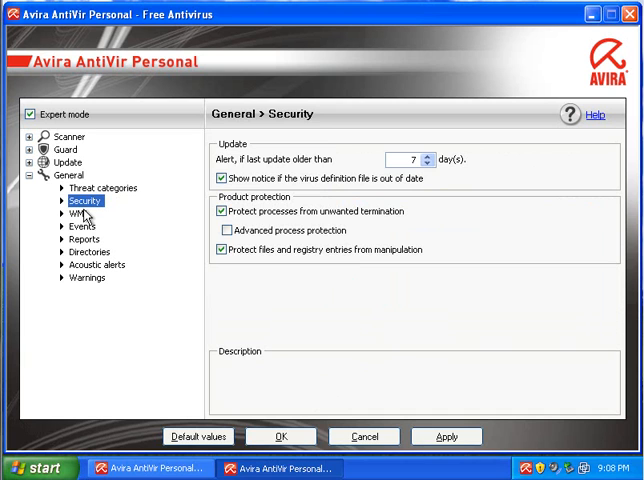
click(76, 214)
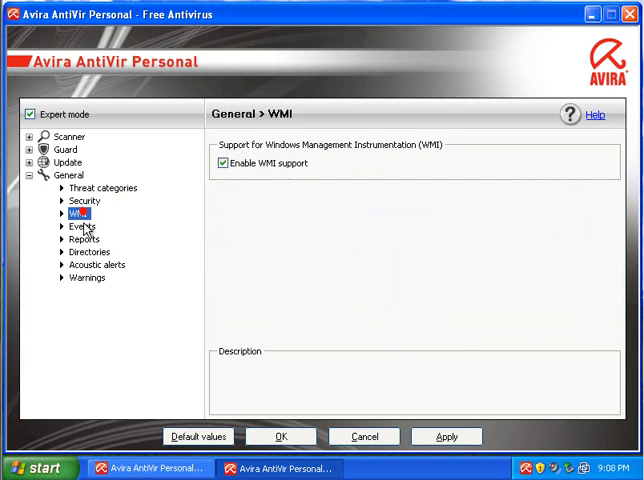
click(84, 200)
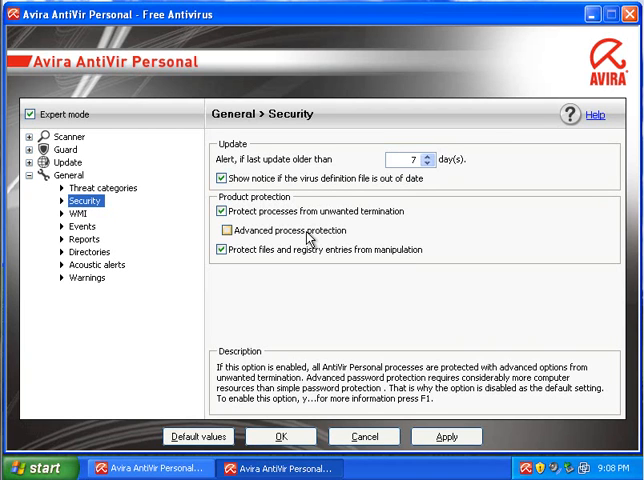
mouse_move(304, 236)
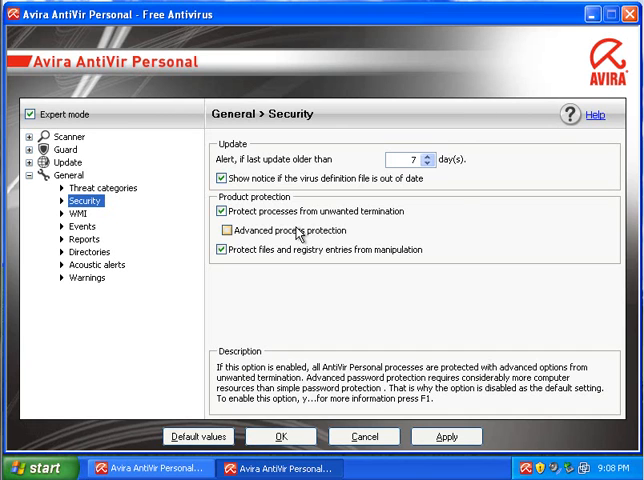
click(220, 232)
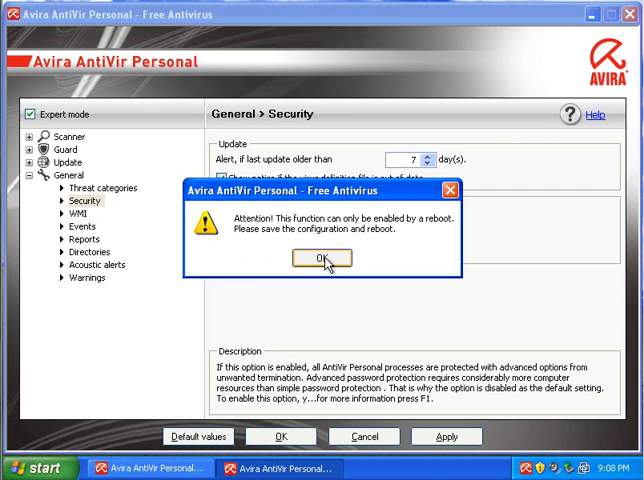
click(320, 258)
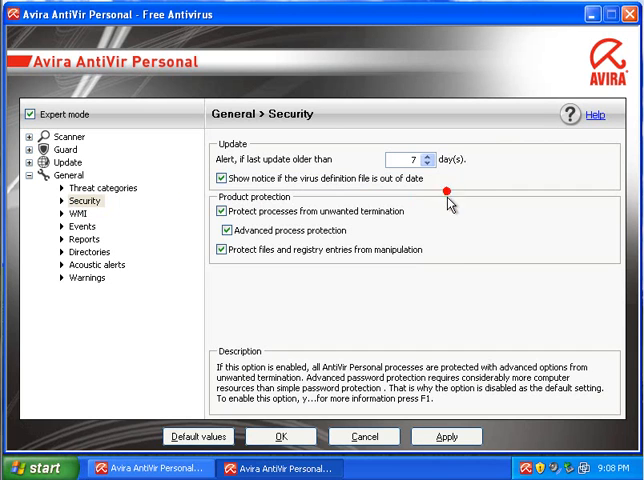
click(218, 232)
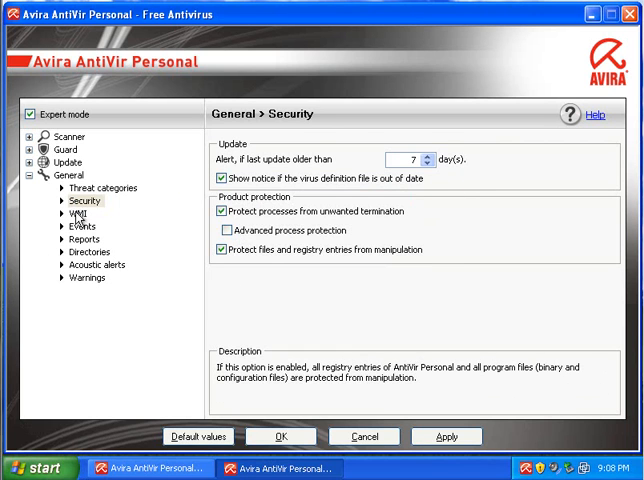
- Browse WMI, Events and Directories, set Acoustic alerts to No warning and save with OK
click(74, 212)
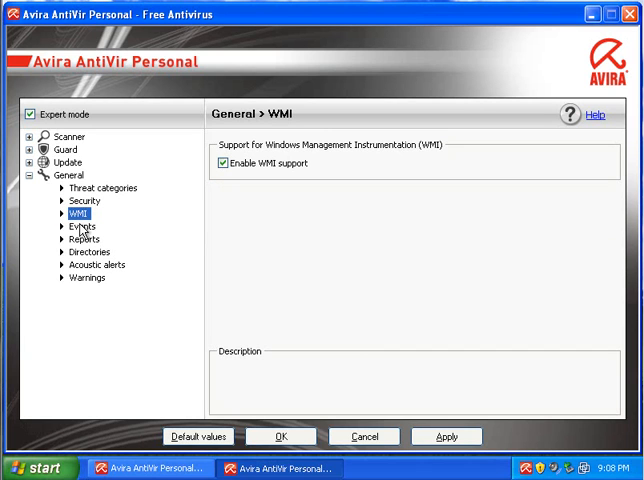
click(82, 226)
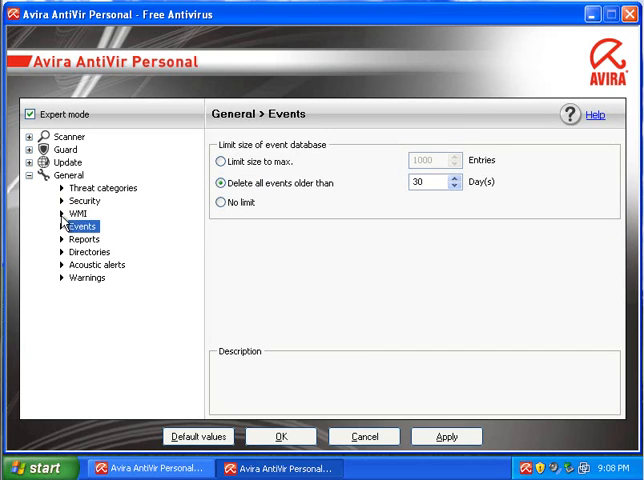
click(88, 264)
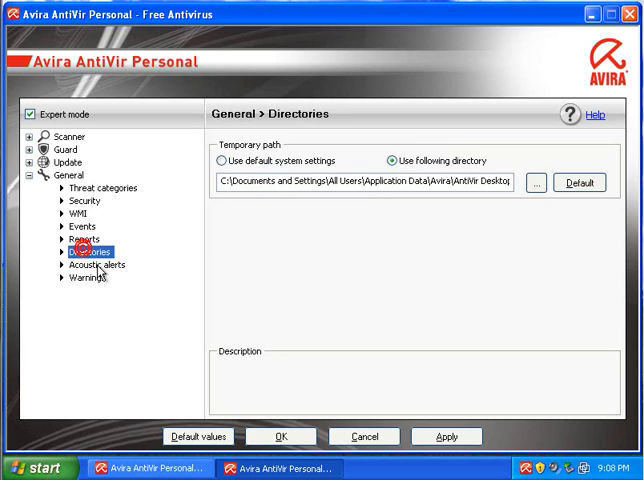
click(90, 264)
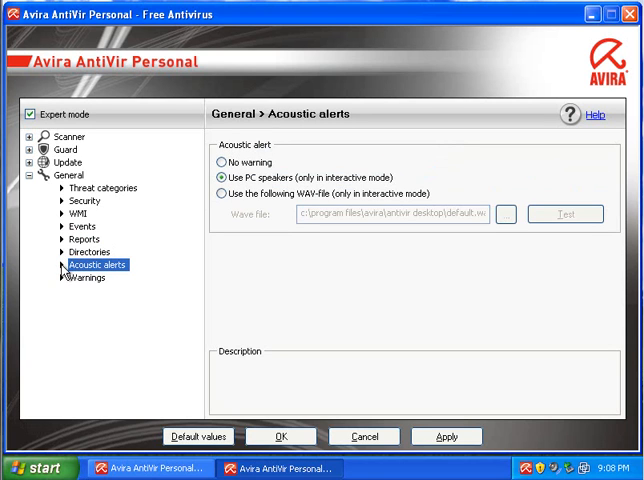
click(212, 164)
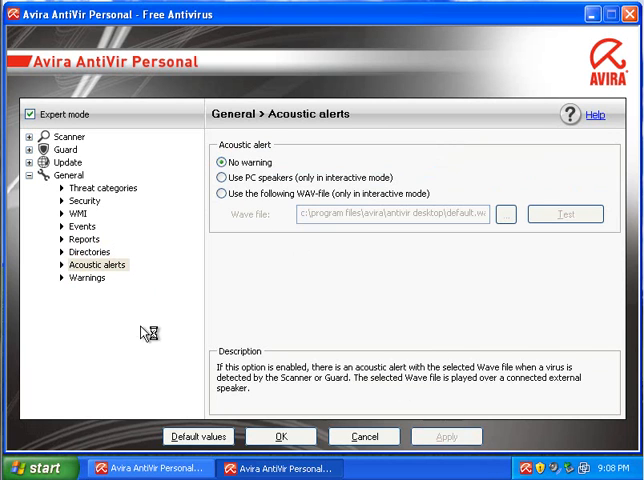
click(84, 278)
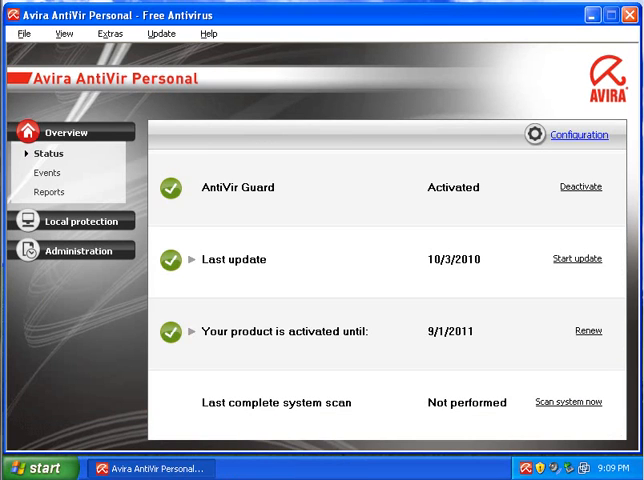
- Close the Avira window and enter the first malware URL in Internet Explorer's address field
click(606, 16)
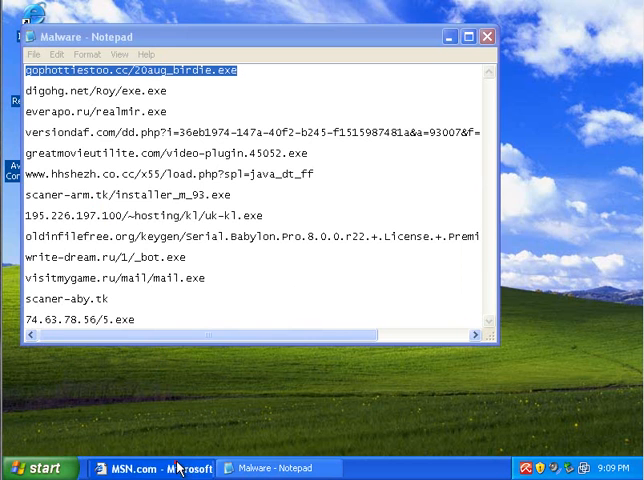
click(140, 468)
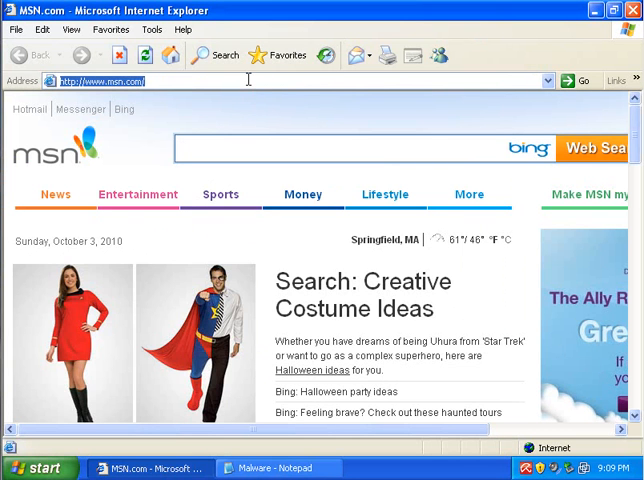
text(googl)
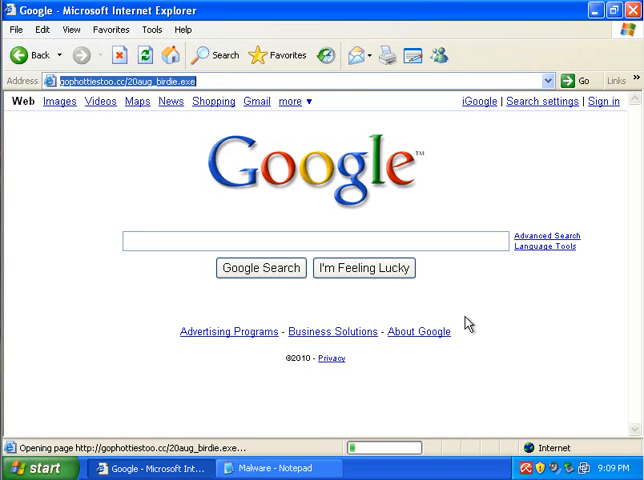
mouse_move(536, 420)
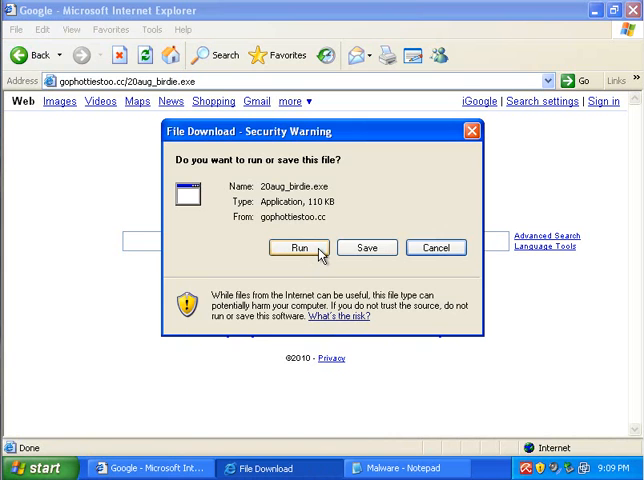
- Run the downloaded 20aug_birdie.exe despite the unverified publisher warning and dismiss the firewall alert
click(298, 246)
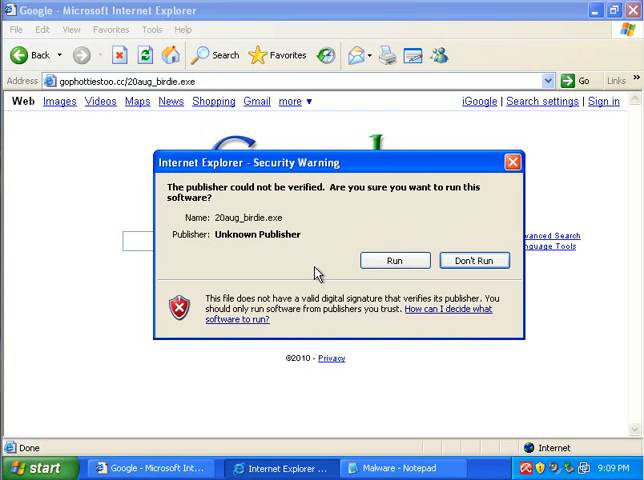
click(474, 260)
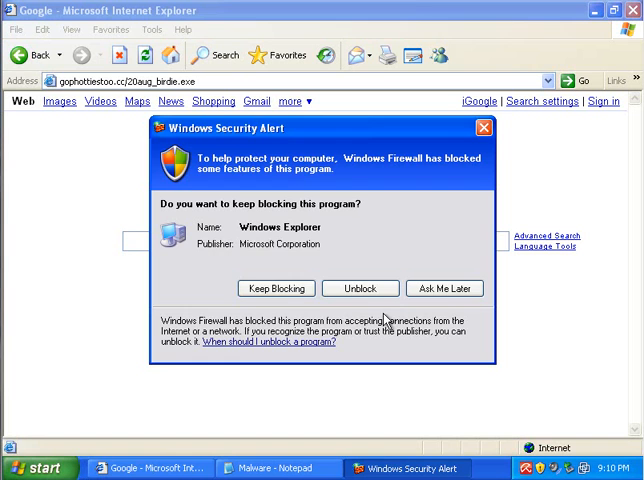
click(360, 288)
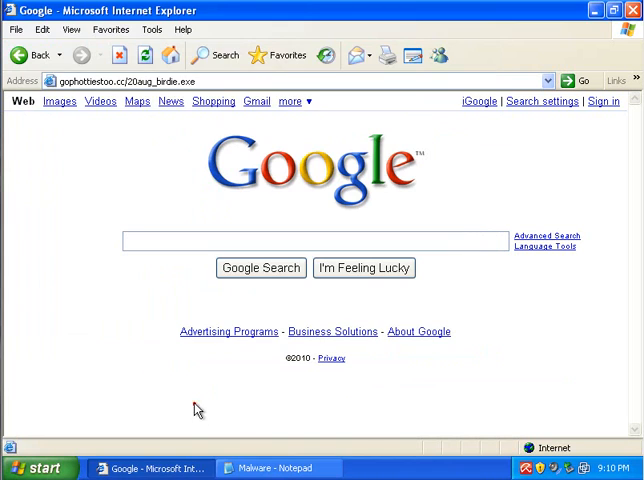
- Load the next malware link and run its unverified exe.exe download
click(212, 100)
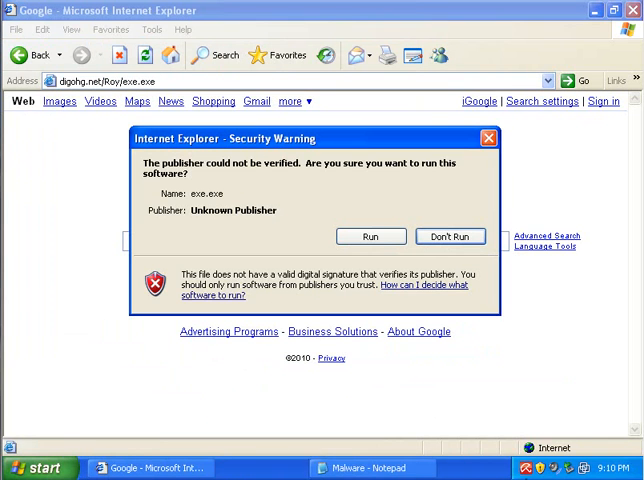
click(370, 236)
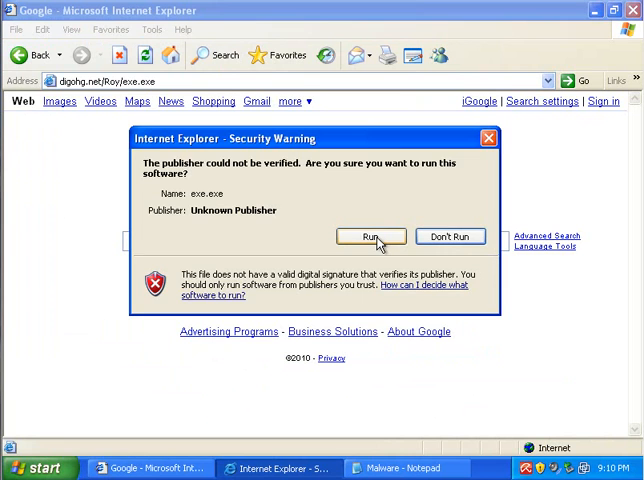
click(372, 236)
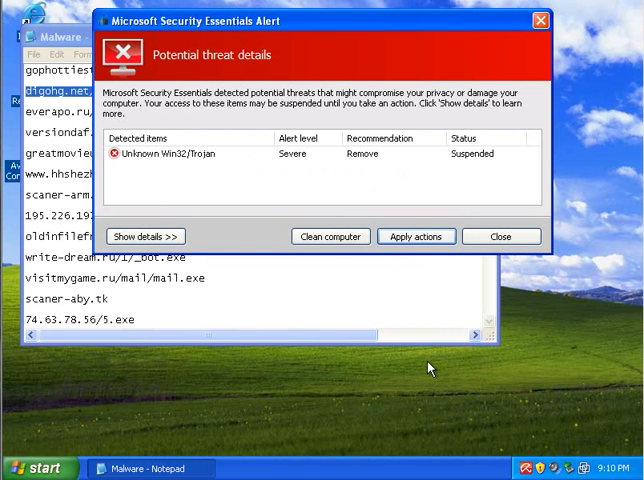
mouse_move(398, 338)
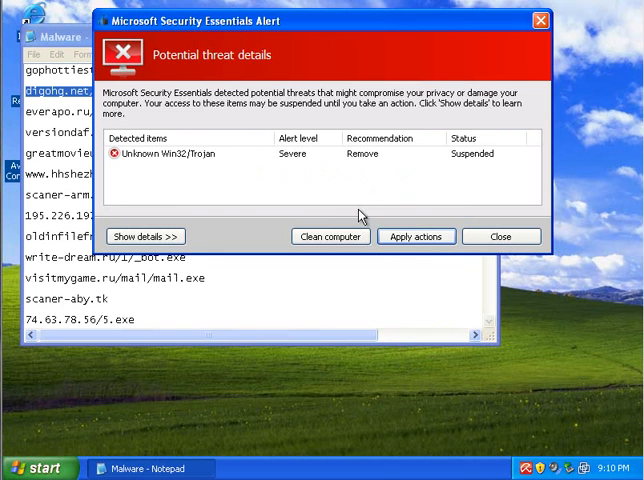
- Let the fake alert attempt cleanup, expand threat details, and start its bogus online scan and security check
click(330, 236)
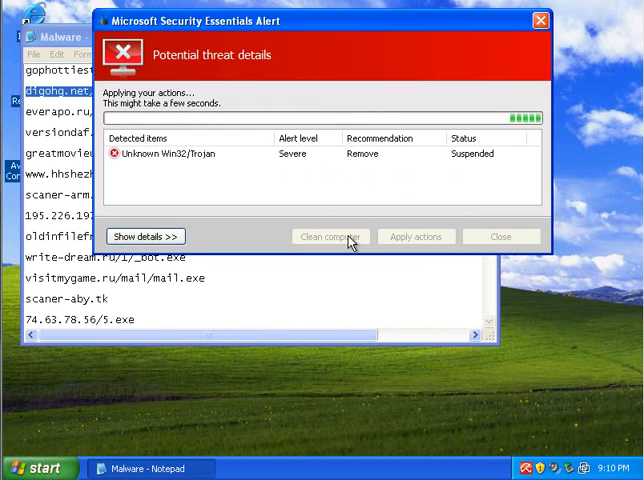
click(146, 236)
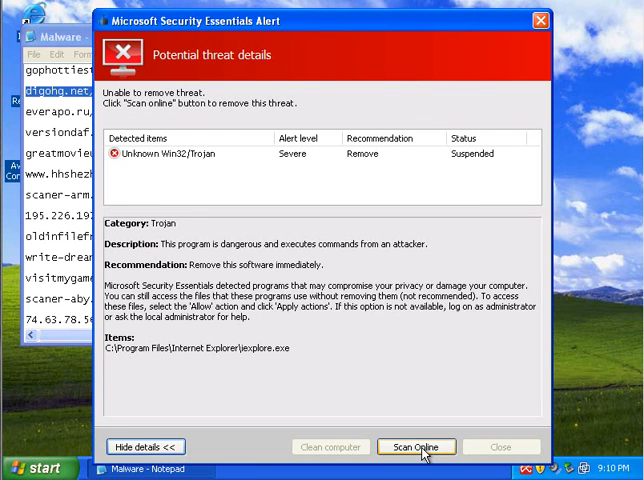
click(416, 448)
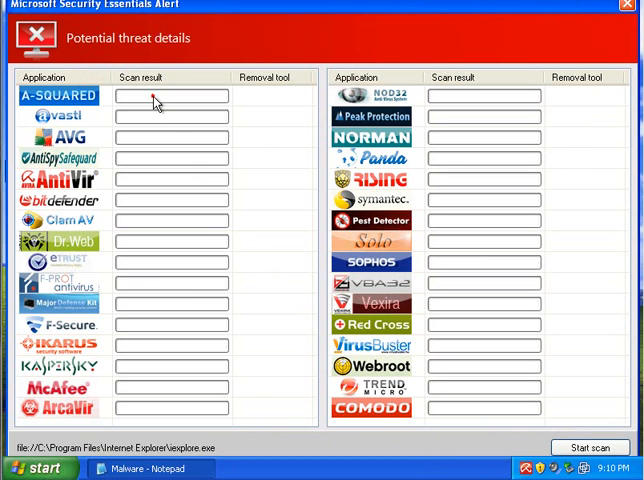
mouse_move(132, 220)
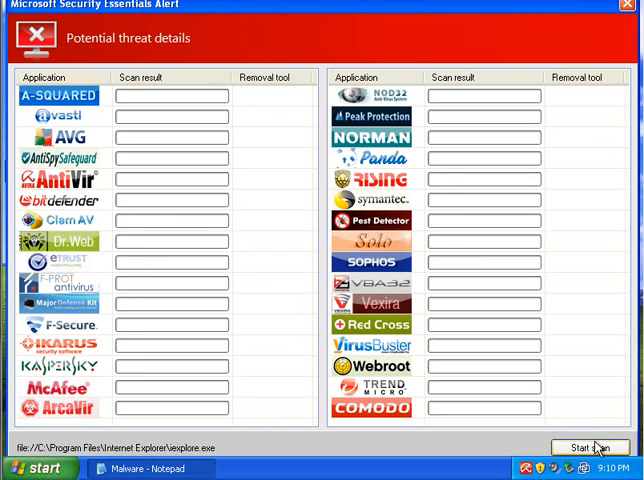
click(590, 448)
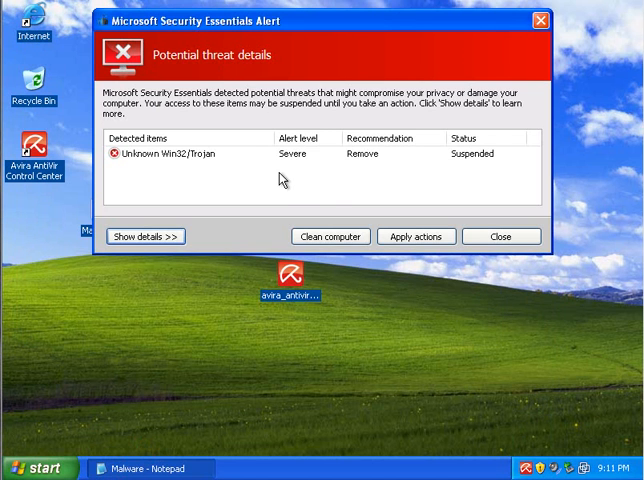
mouse_move(448, 222)
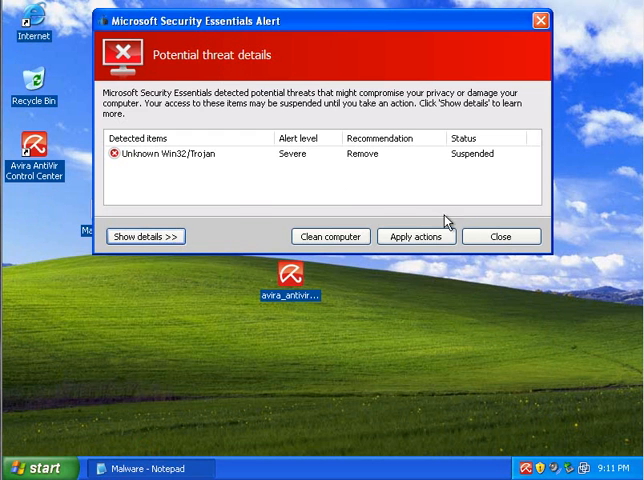
- Interact with the rogue alert while copying rkill onto the desktop
click(500, 236)
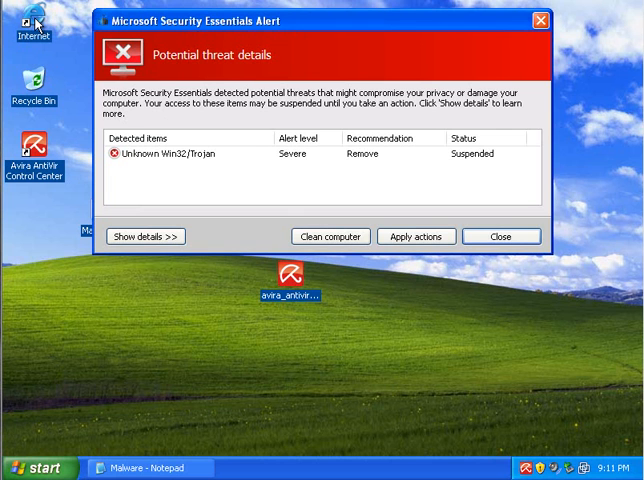
mouse_move(412, 474)
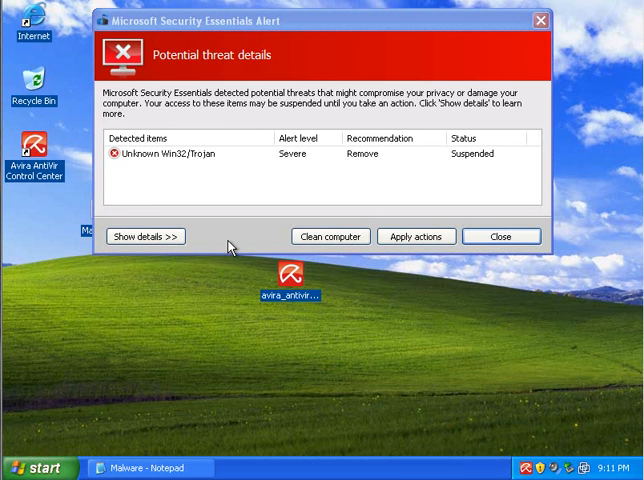
mouse_move(230, 246)
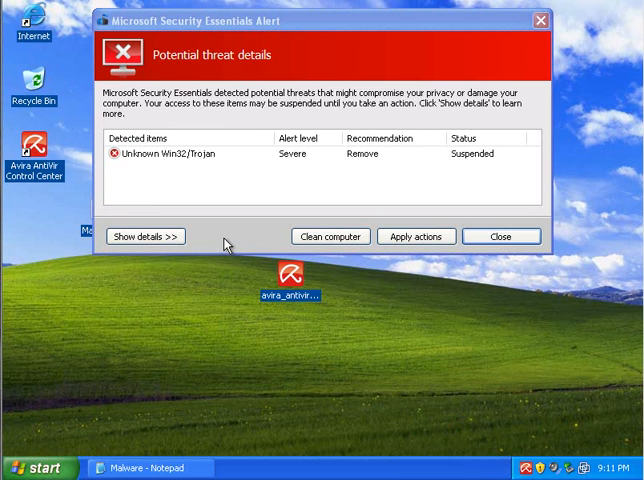
click(500, 236)
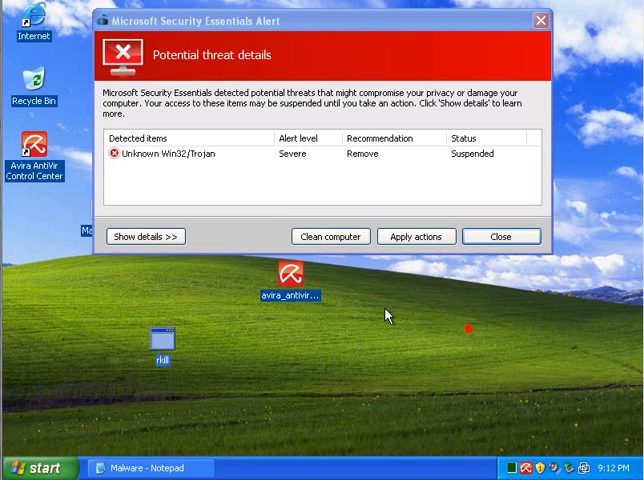
mouse_move(222, 368)
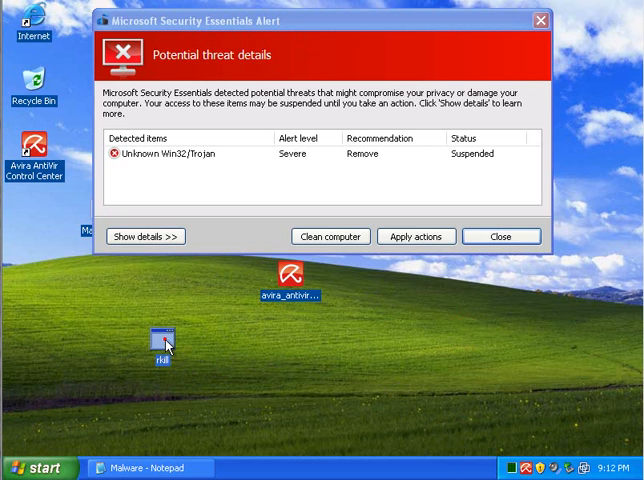
mouse_move(502, 236)
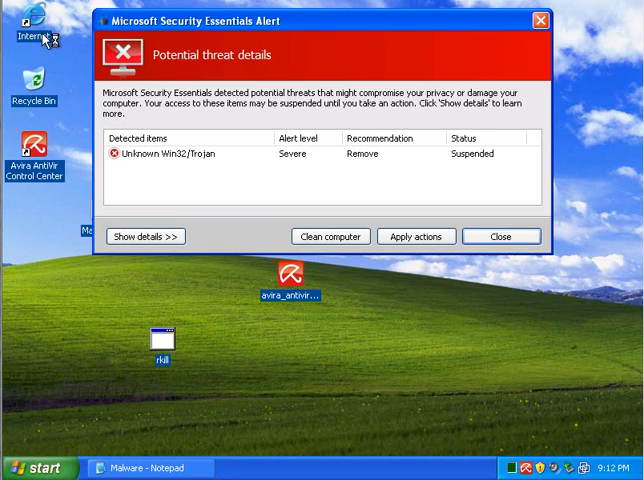
mouse_move(52, 62)
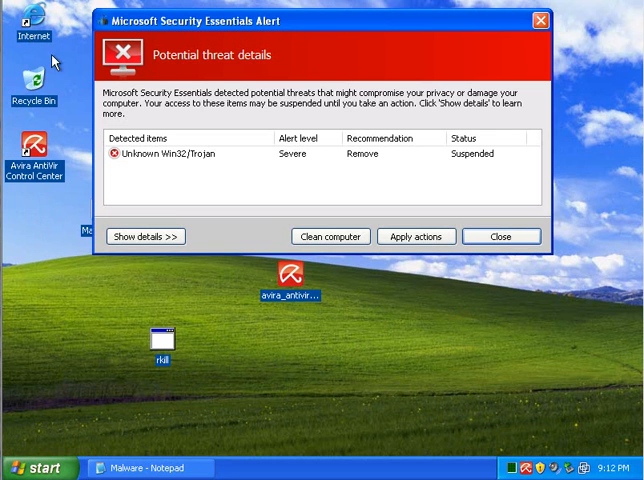
mouse_move(198, 336)
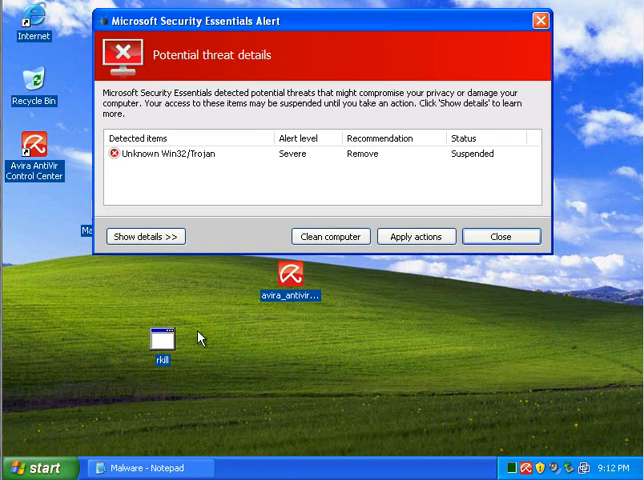
- Launch rkill from the desktop and close the fake threat alert
double_click(162, 336)
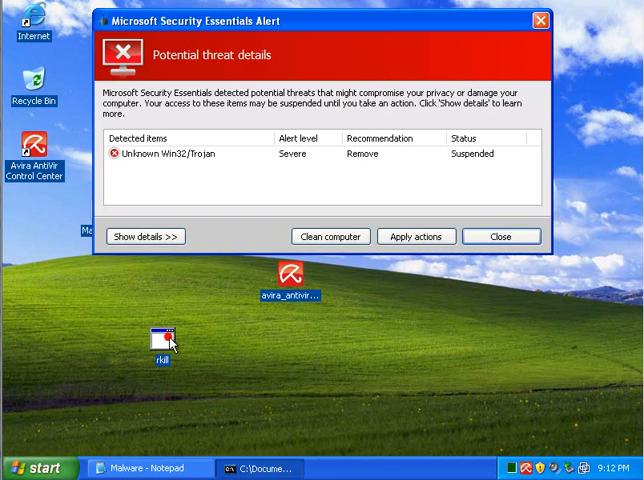
click(500, 236)
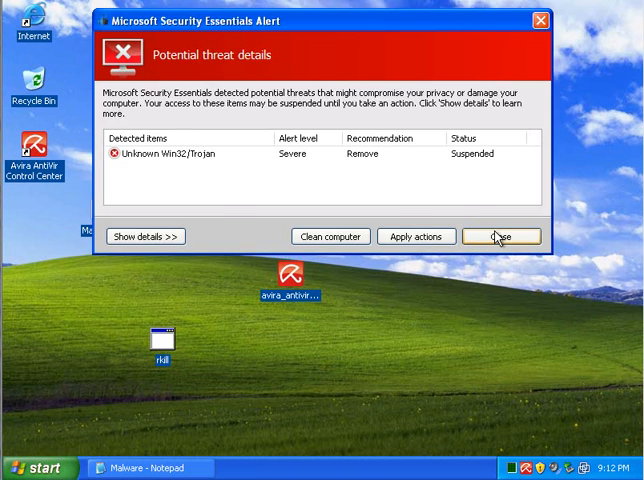
click(498, 236)
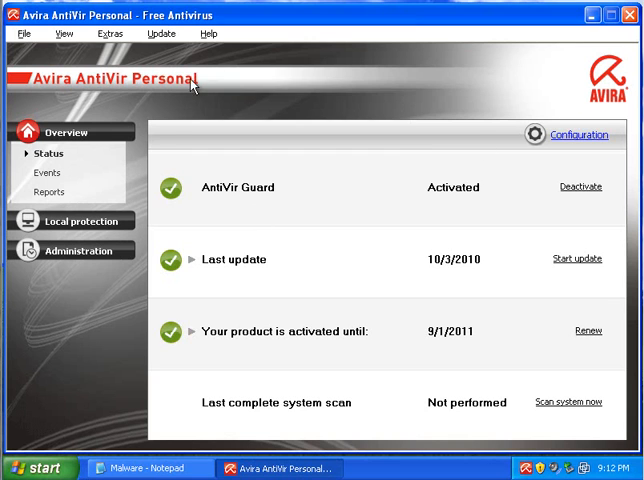
mouse_move(536, 134)
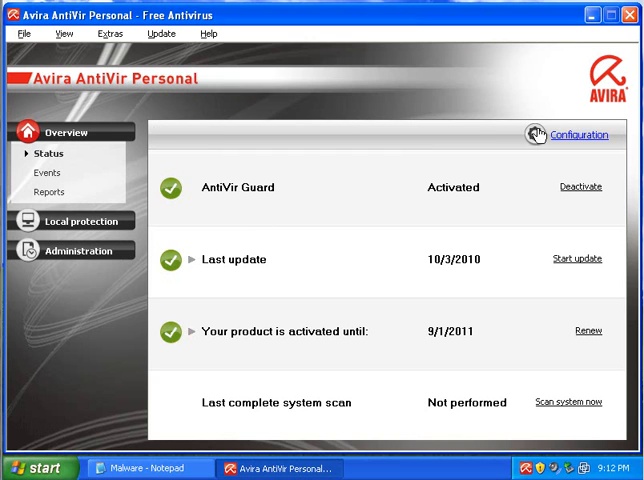
mouse_move(590, 136)
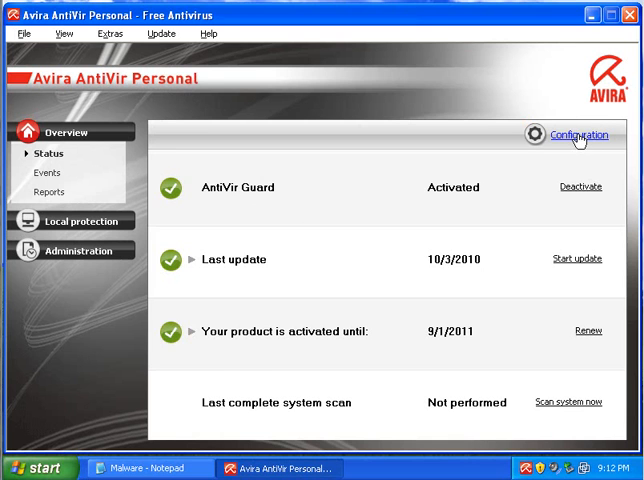
- In Avira's Guard configuration, review action and exception settings and set the heuristic to High detection level
click(578, 134)
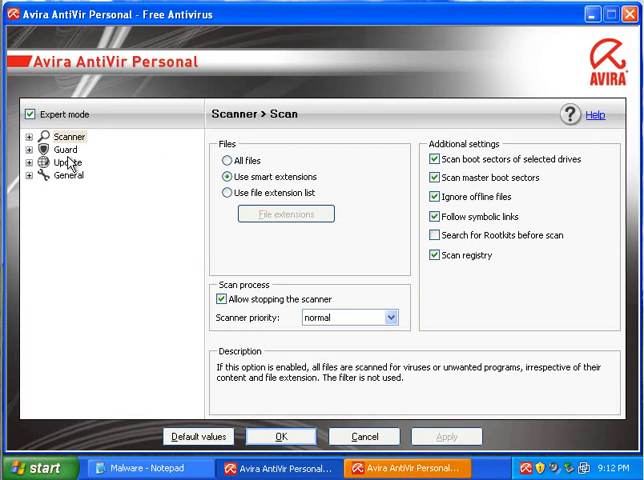
mouse_move(60, 148)
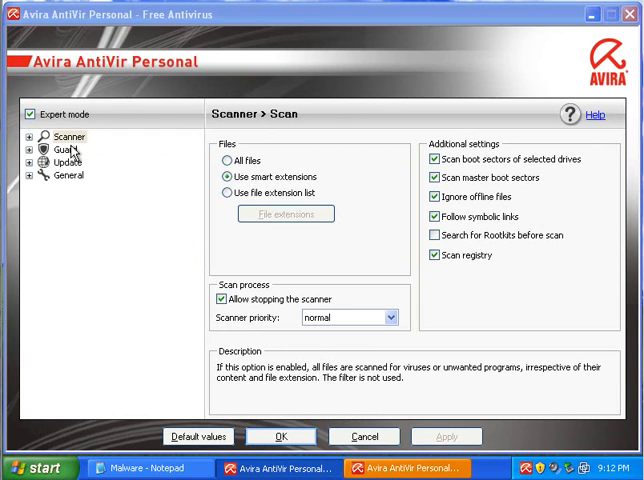
click(64, 148)
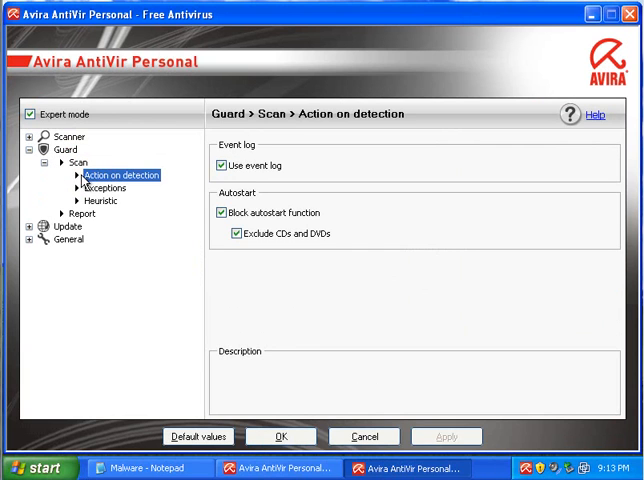
click(104, 188)
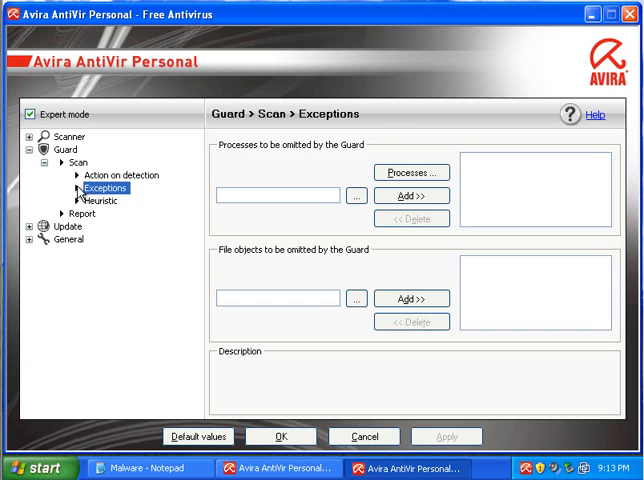
click(120, 176)
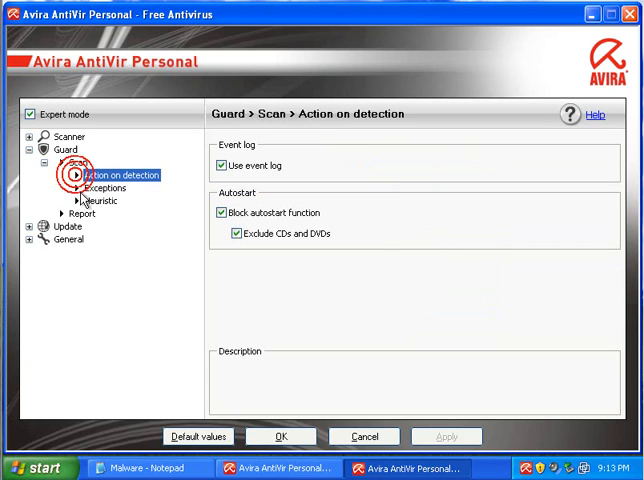
click(100, 200)
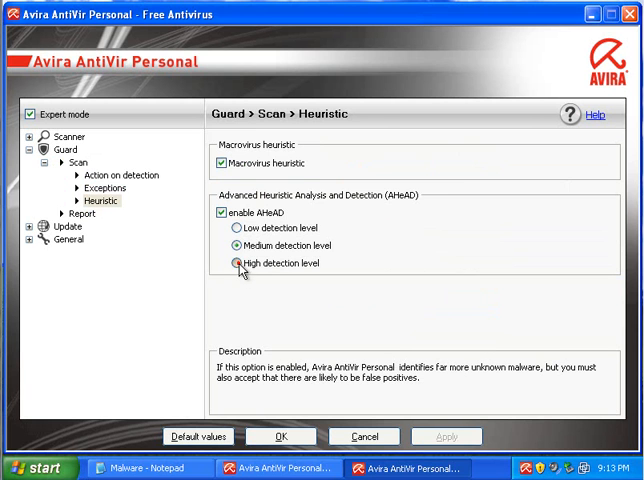
click(280, 436)
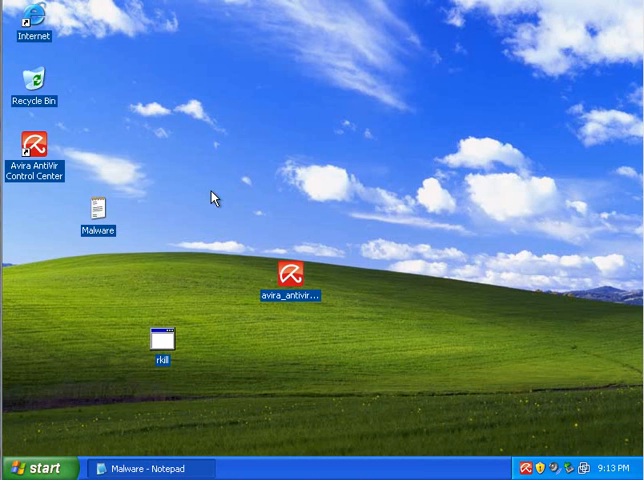
- Close the reappeared fake Microsoft Security Essentials Alert
click(162, 340)
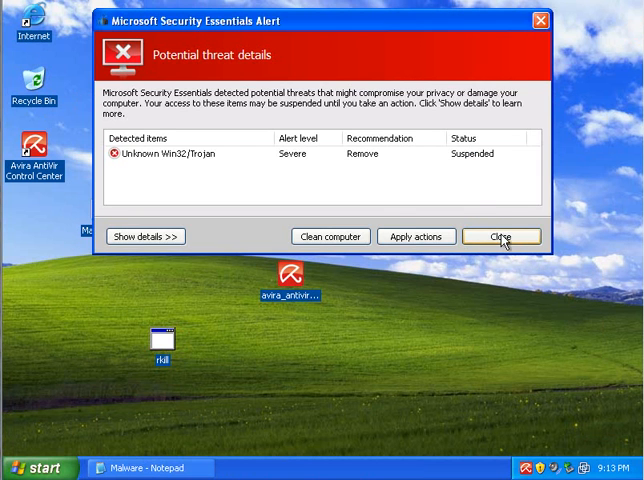
click(500, 236)
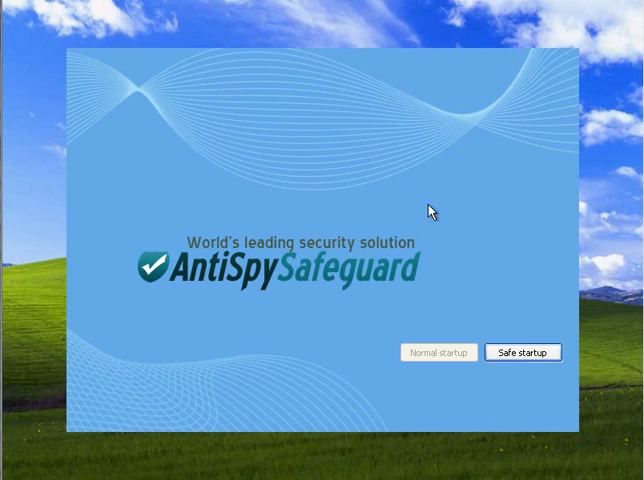
mouse_move(212, 272)
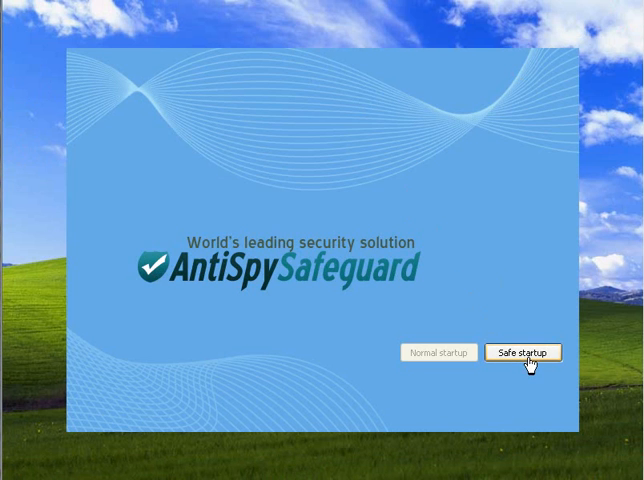
mouse_move(264, 286)
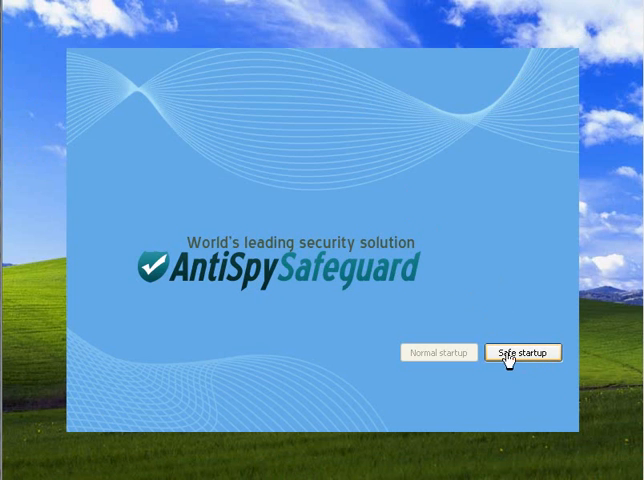
- Launch AntiSpy Safeguard via Safe startup and acknowledge its full-scan notice
click(522, 352)
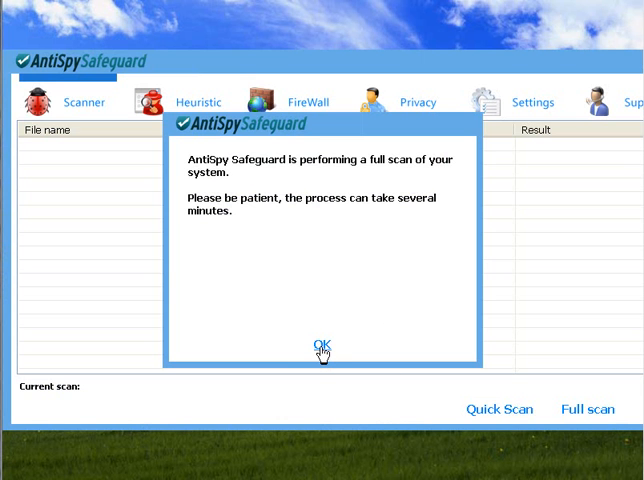
click(320, 344)
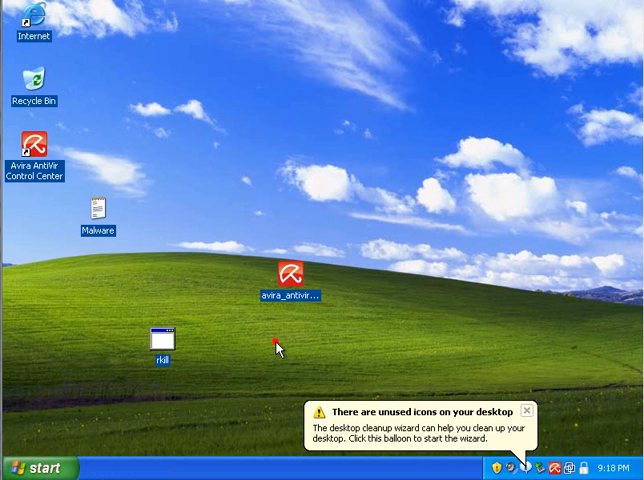
mouse_move(528, 412)
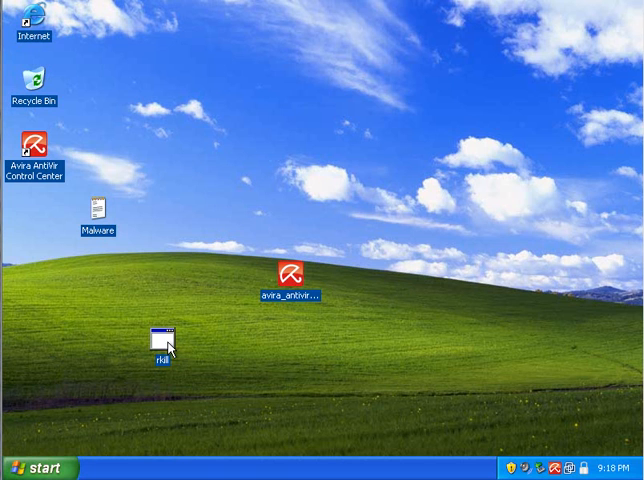
mouse_move(32, 30)
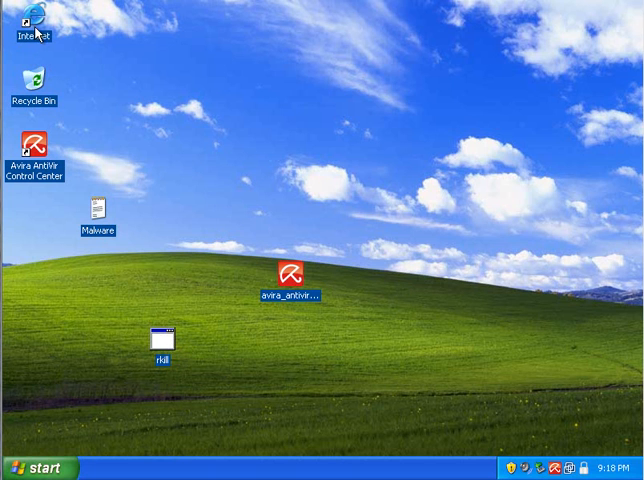
- Run rkill to terminate the rogue processes, close its log, and launch Internet Explorer
double_click(152, 336)
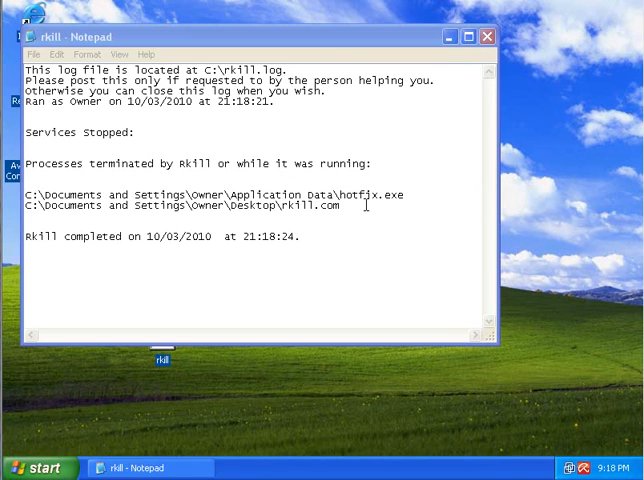
click(488, 36)
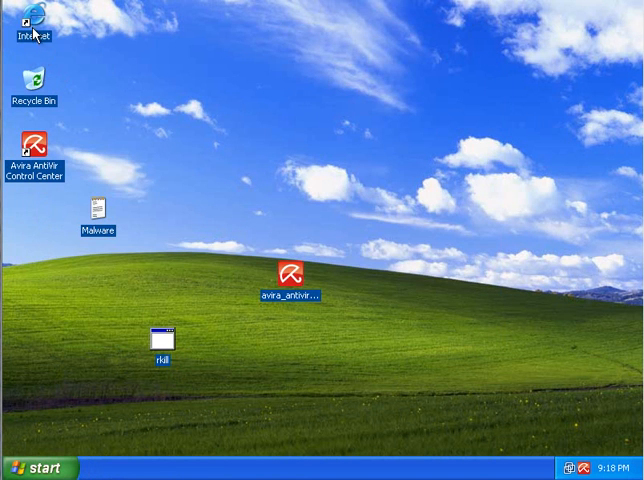
double_click(32, 22)
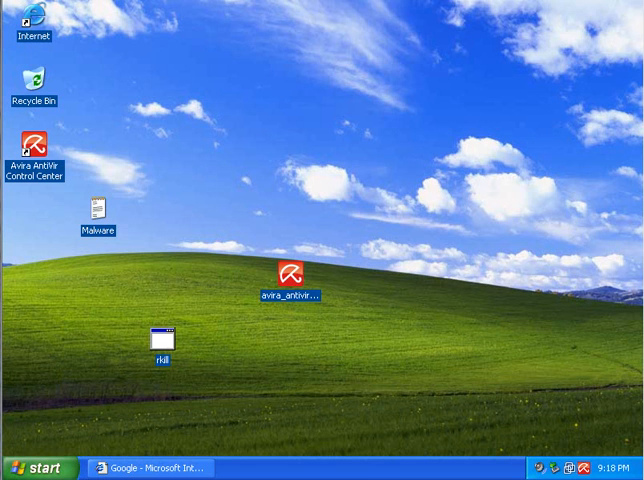
- From the versiondaf.com link, remove the dropper Avira detects, run setup.exe anyway, close the fake scan popup, and return to Malware.txt
double_click(98, 210)
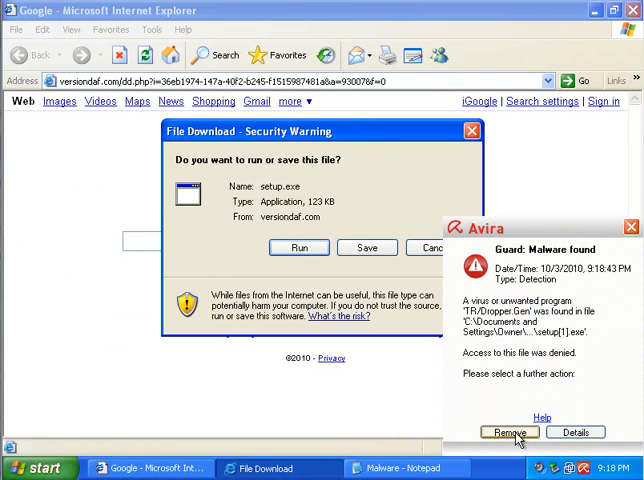
click(508, 432)
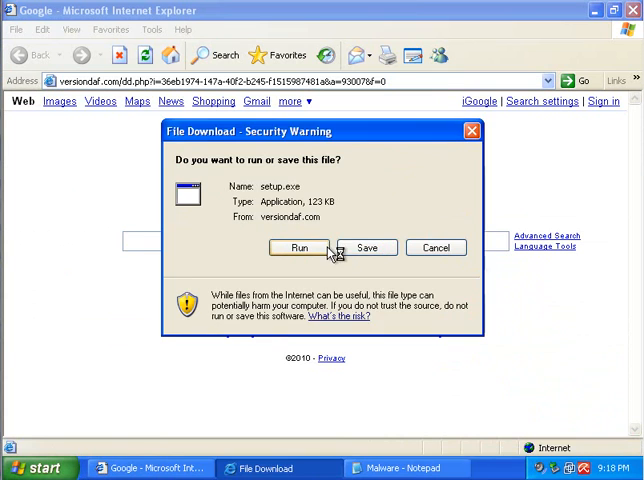
click(300, 248)
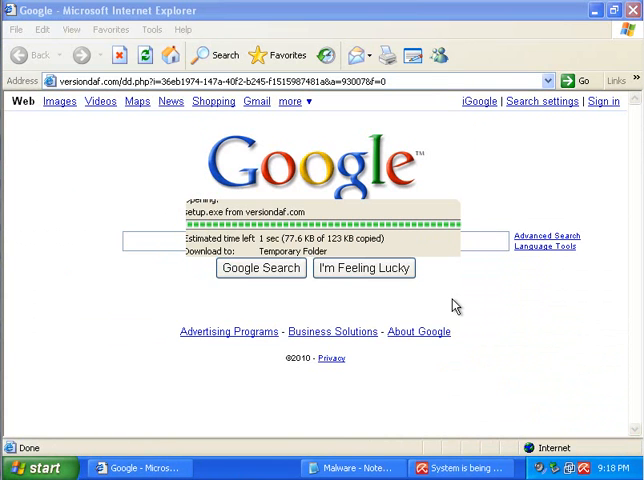
mouse_move(340, 308)
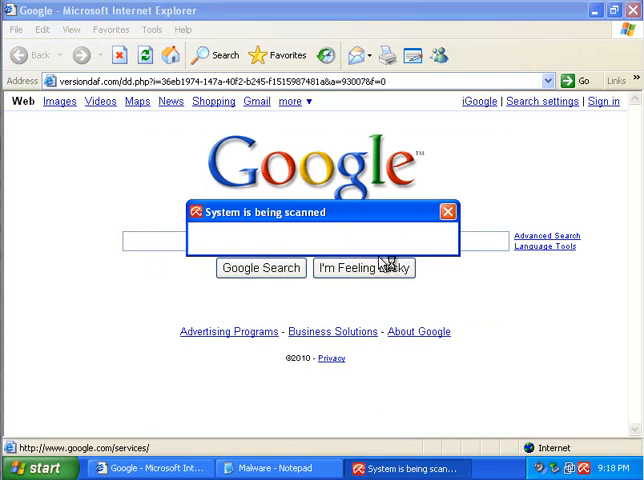
click(448, 212)
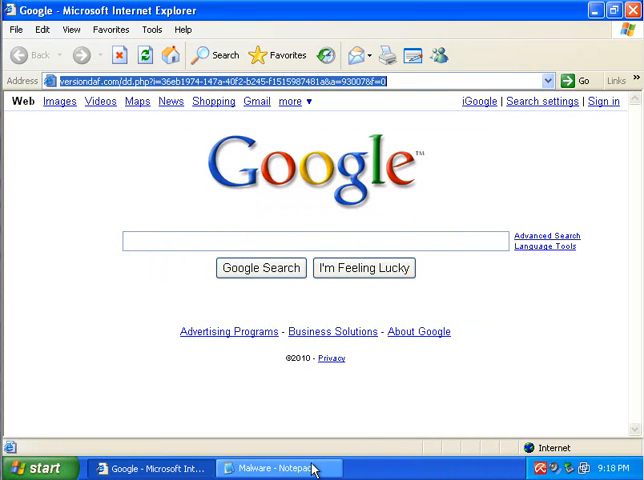
click(278, 468)
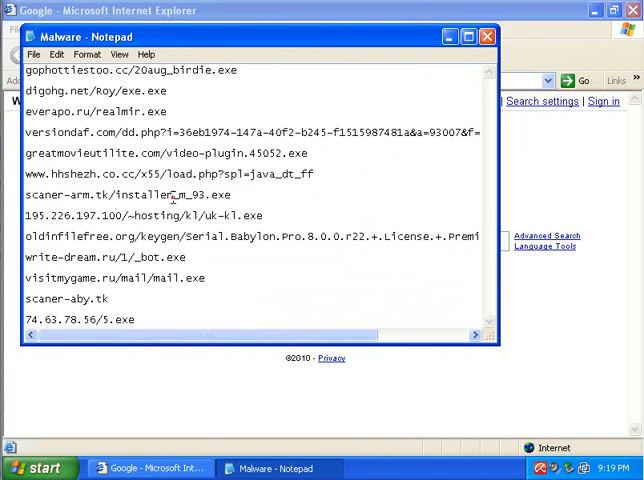
- Navigate to scaner-arm.tk/installer_m_93.exe and run the downloaded installer
click(152, 468)
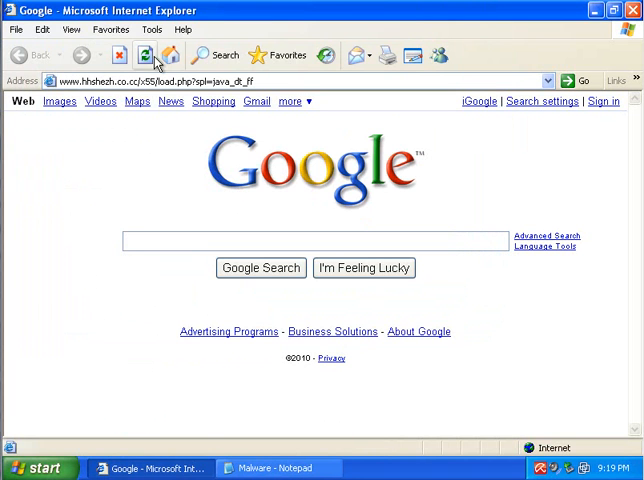
text(scaner-arm.tk/installer_m_93.exe)
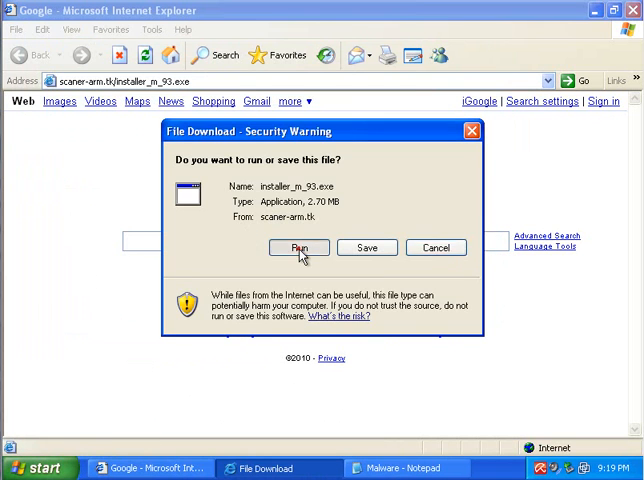
click(298, 246)
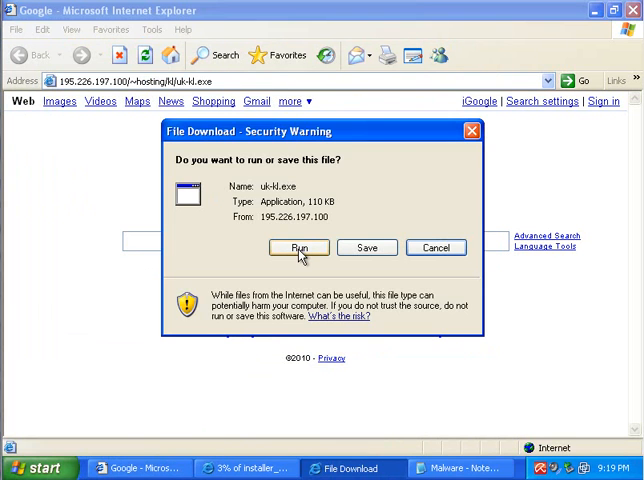
- Run the uk-kl.exe download and select the next bot download link from the list
click(298, 246)
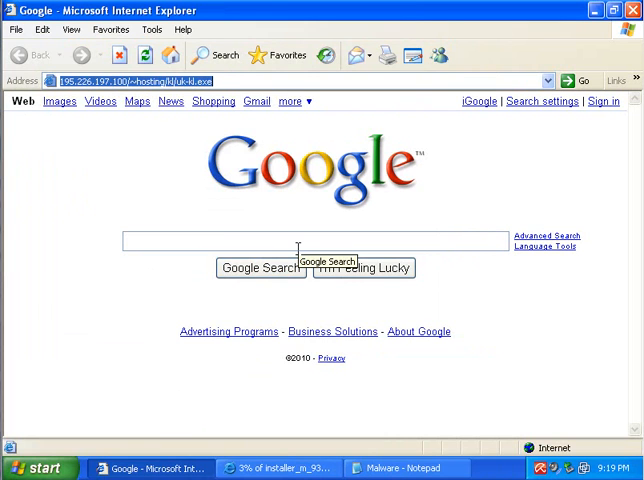
mouse_move(446, 392)
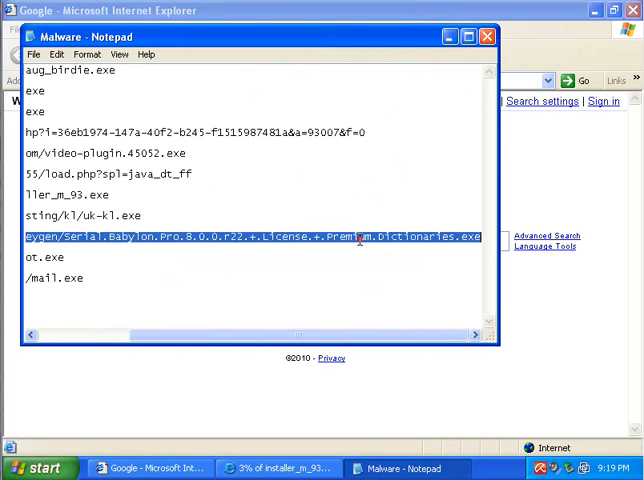
click(150, 468)
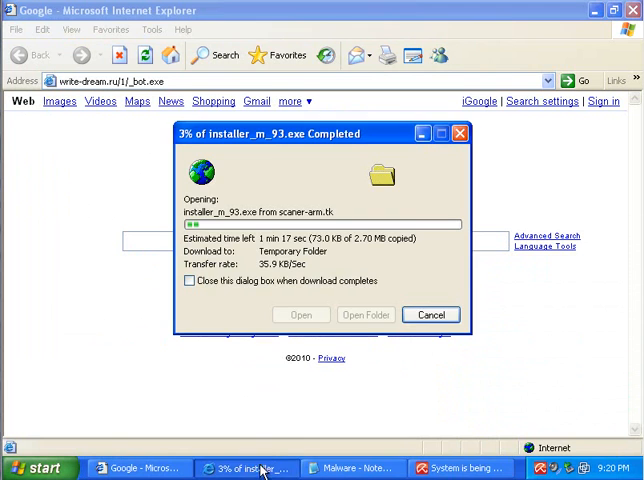
- Cancel the installer download progress window and remove the WORM/Rbot worm Avira detected
click(430, 314)
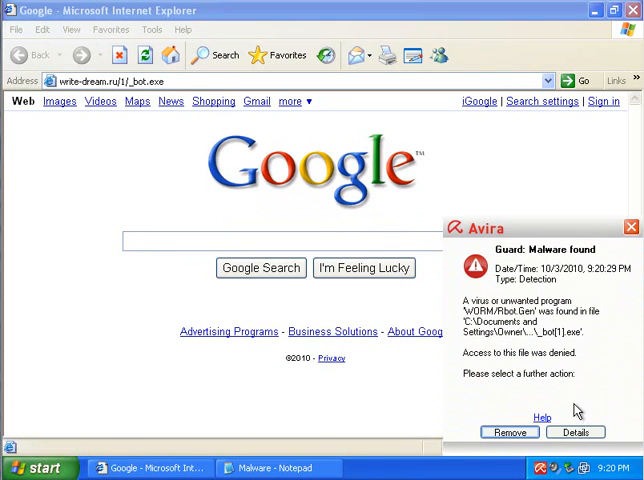
click(510, 432)
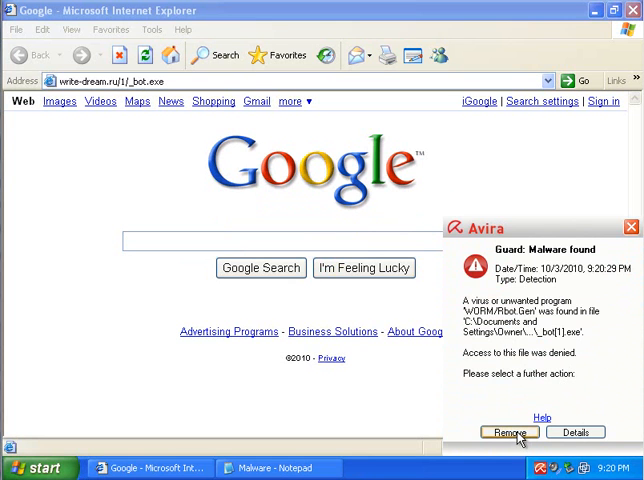
click(508, 432)
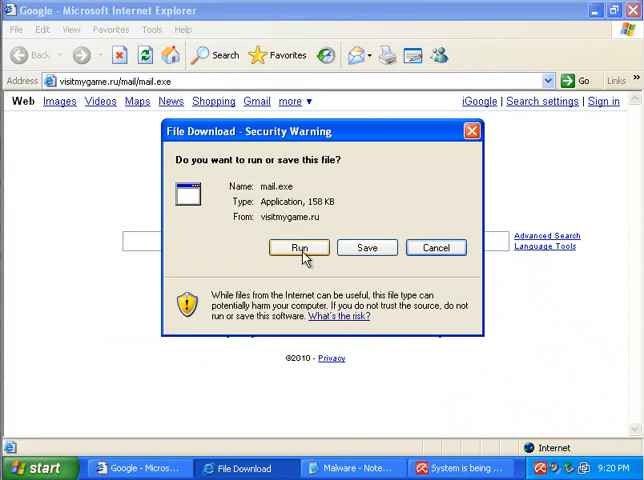
- Run the unverified mail.exe download, then navigate the browser to scaner-aby.tk
click(298, 248)
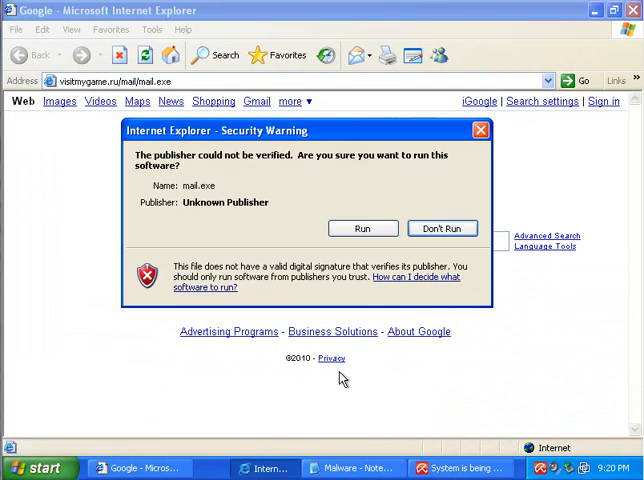
click(440, 228)
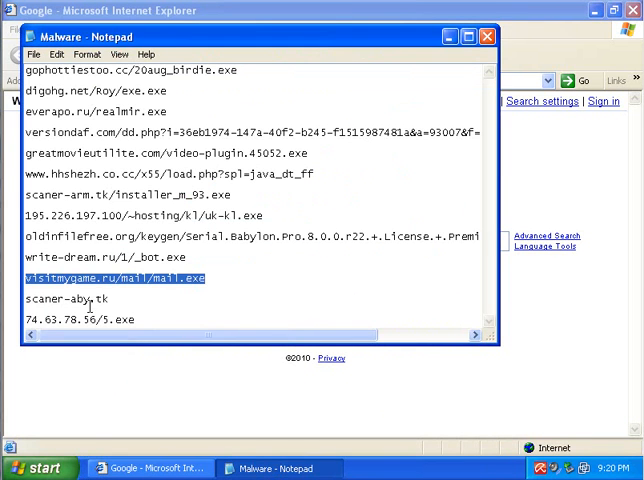
click(90, 290)
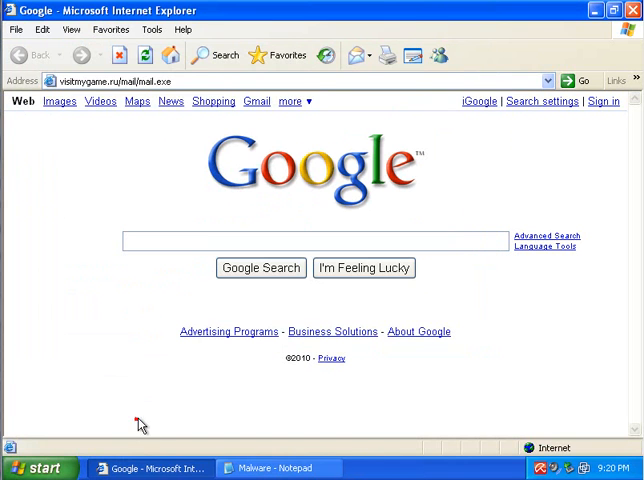
text(scaner-aby.tk/)
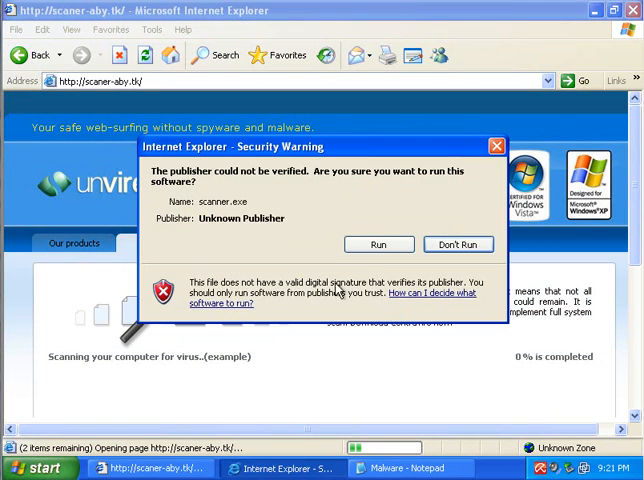
- Run the unverified scanner.exe and dismiss its crash report with Don't Send
click(378, 244)
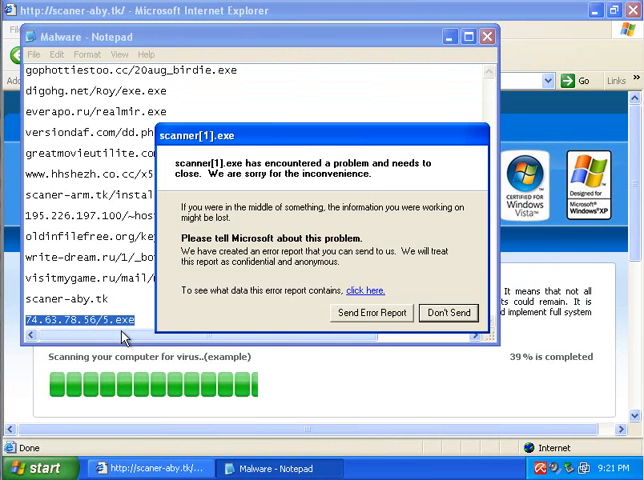
click(448, 312)
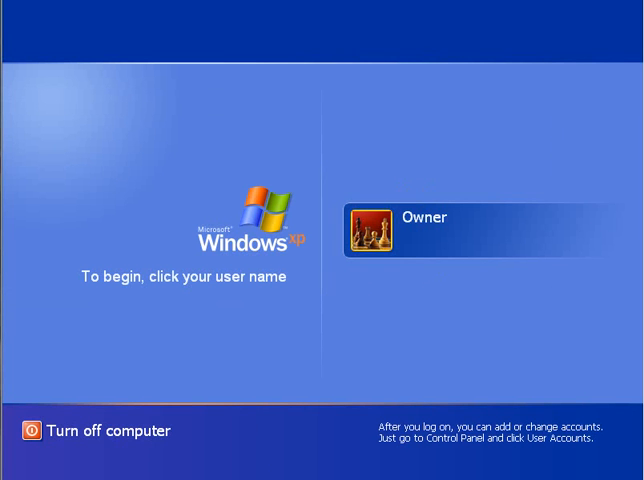
mouse_move(356, 228)
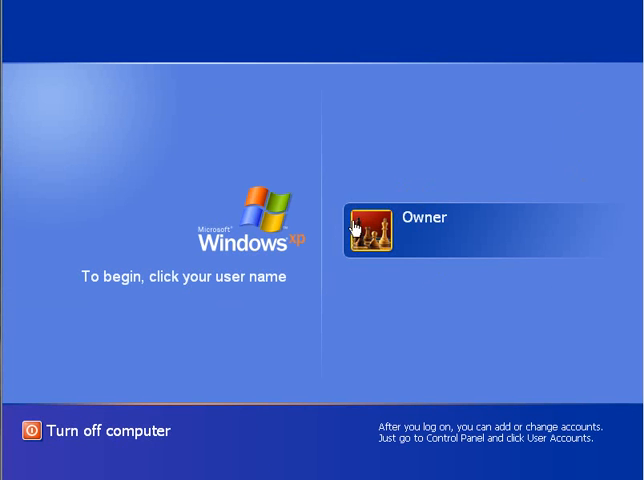
- Log in as Owner and choose Safe startup on the AntiSpy Safeguard splash screen
click(372, 218)
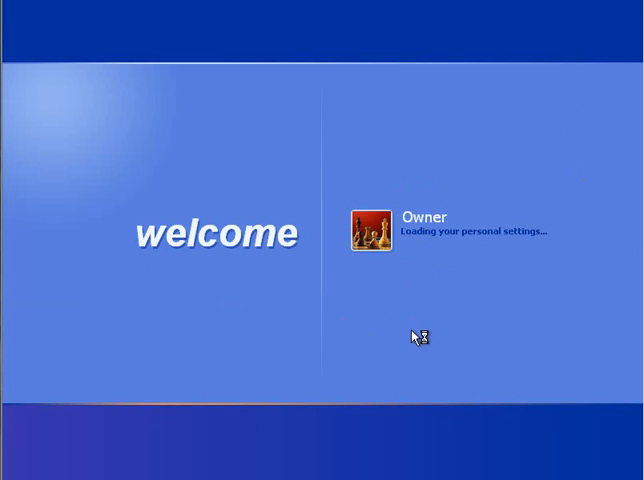
mouse_move(408, 348)
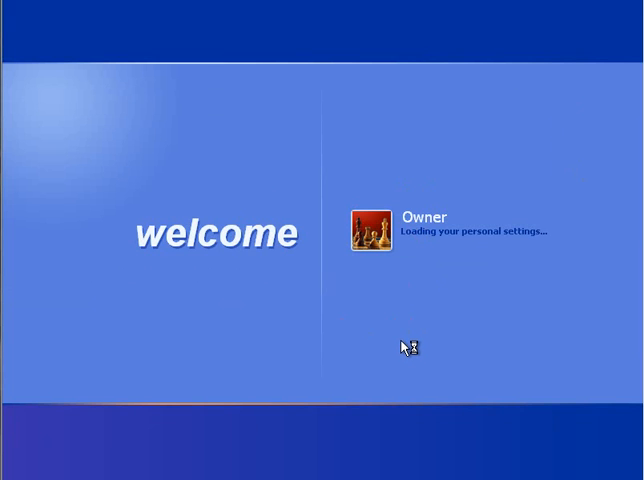
mouse_move(404, 348)
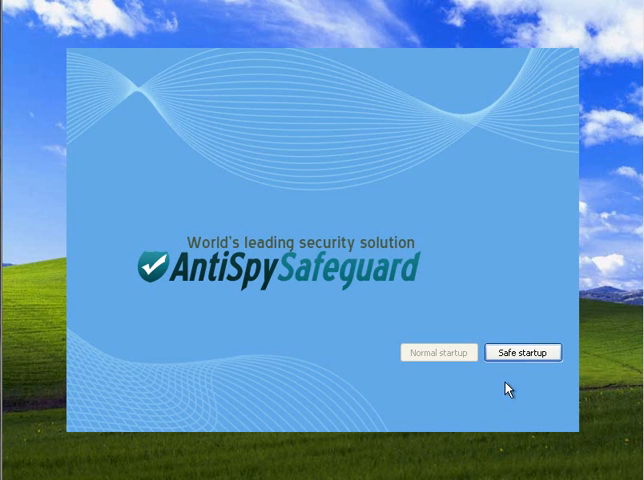
click(522, 352)
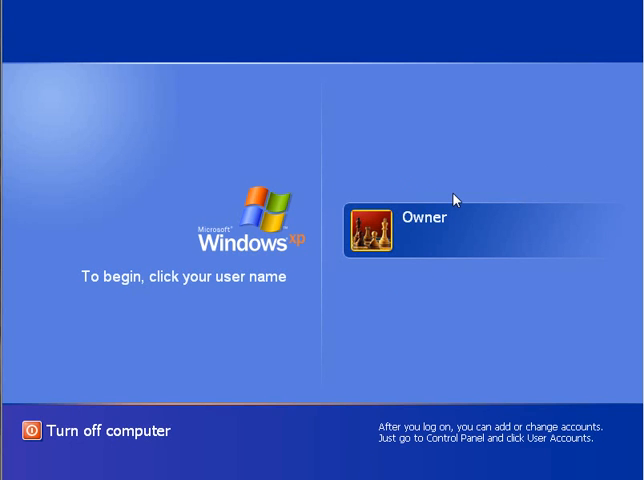
mouse_move(296, 364)
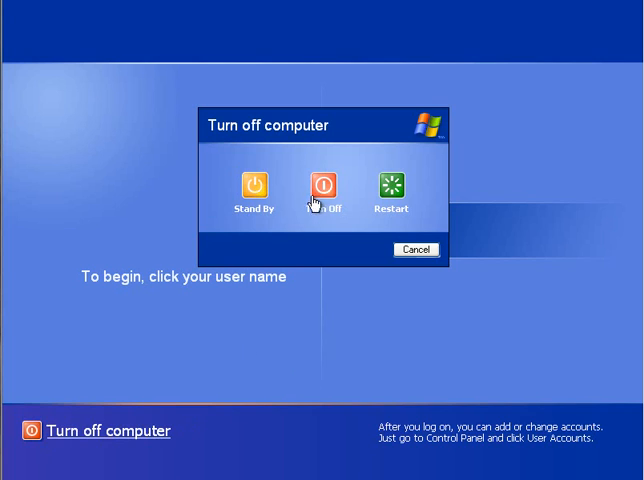
- Turn off the computer from the Windows XP welcome screen
click(322, 188)
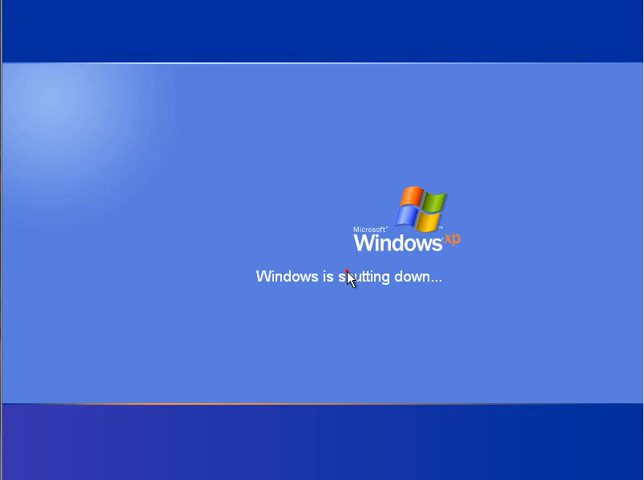
mouse_move(550, 68)
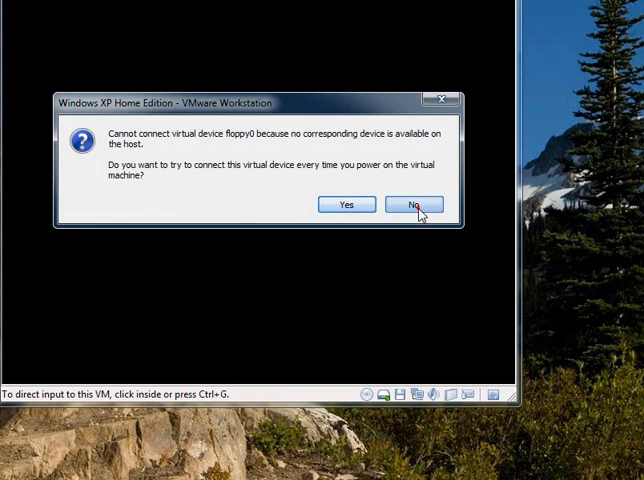
- Decline the floppy reconnect, boot Windows XP into Safe Mode and accept the safe mode notice
click(412, 204)
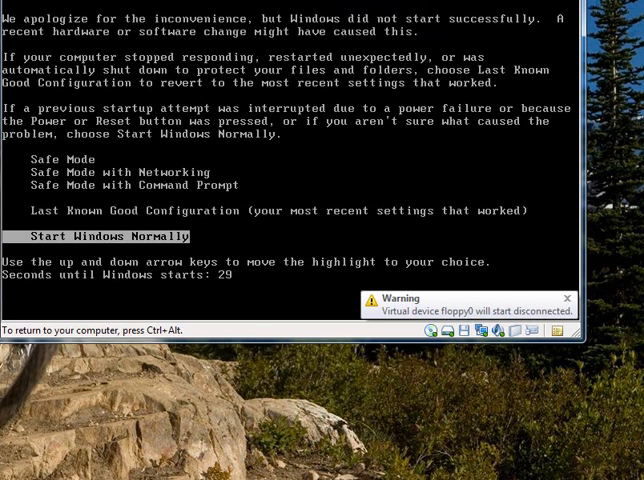
key(up)
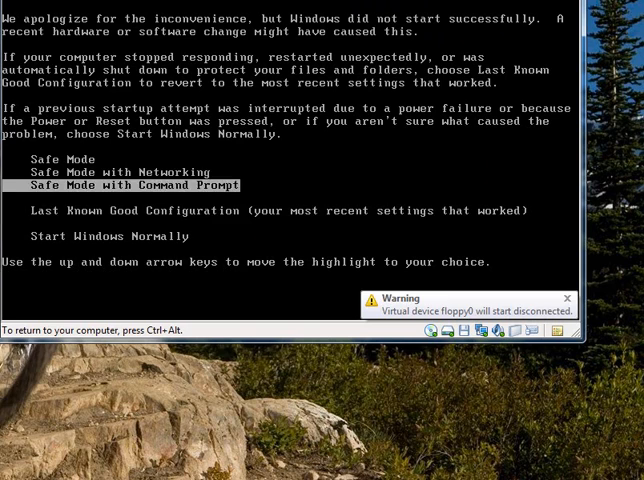
key(Up)
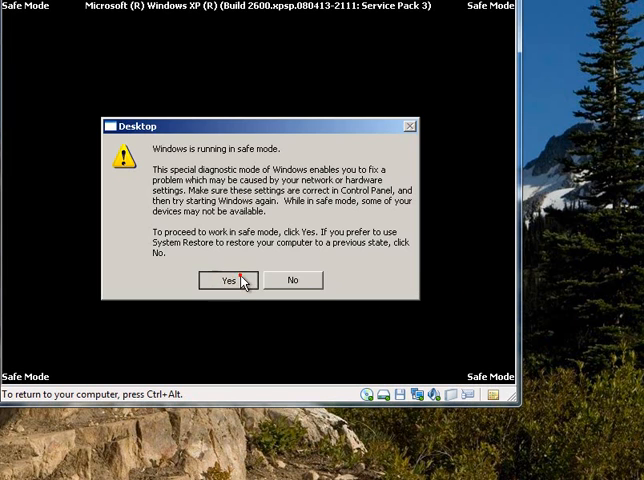
click(228, 280)
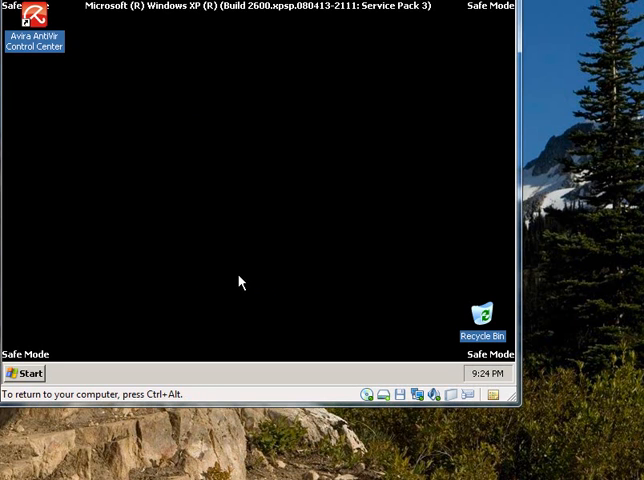
mouse_move(136, 156)
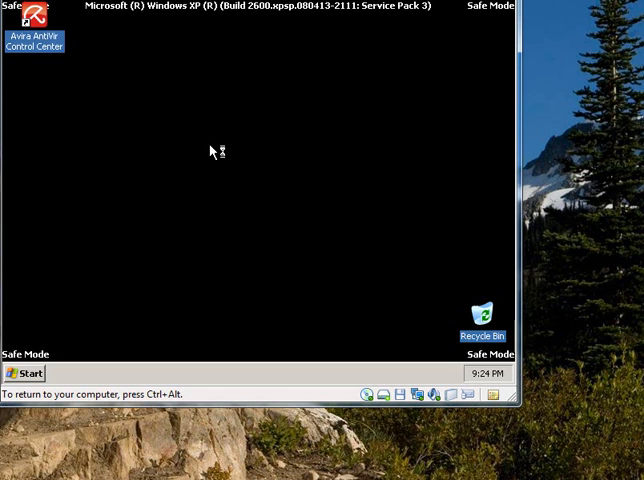
- Launch the AntiVir Configuration window from the Avira desktop icon
double_click(36, 34)
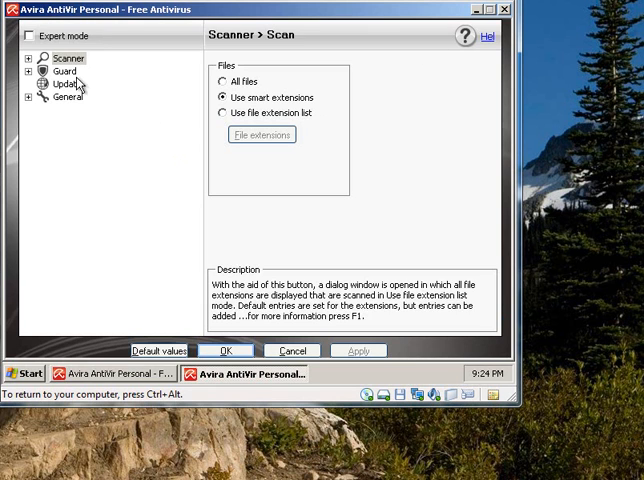
mouse_move(36, 76)
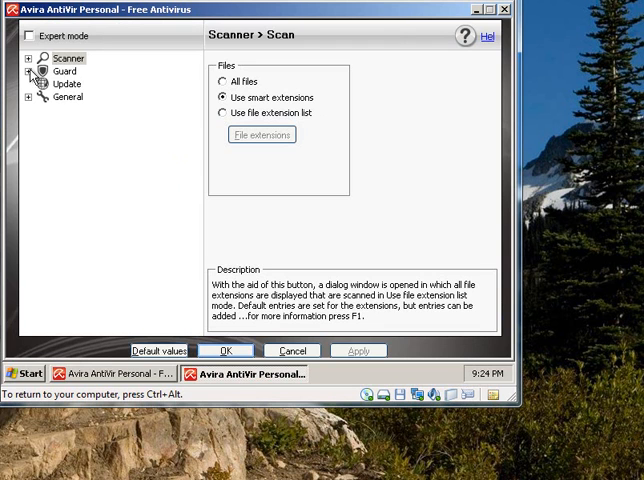
- Under Scanner > Scan > Heuristic, set AHeAD detection to High and confirm with OK
click(36, 56)
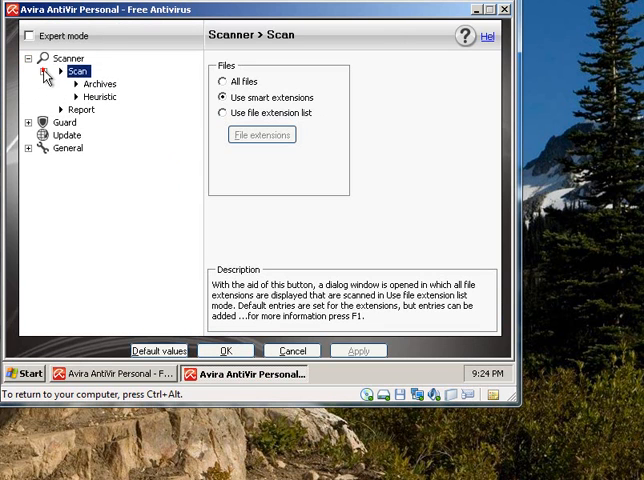
click(98, 96)
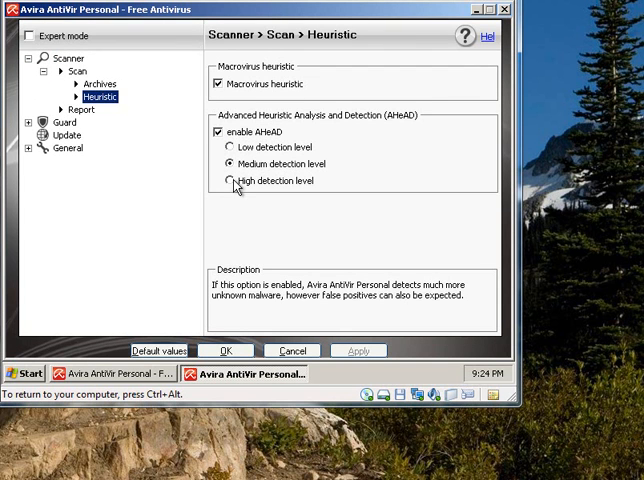
click(224, 180)
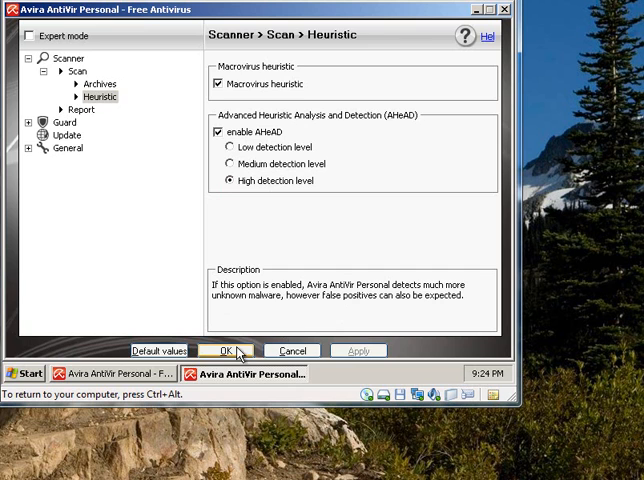
click(222, 350)
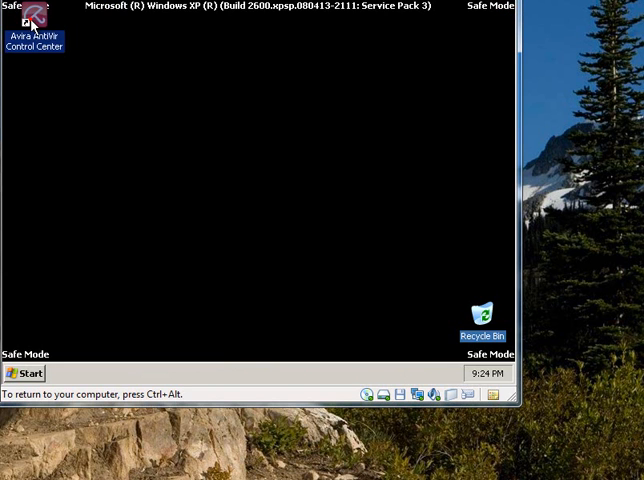
- In the Avira Control Center, go to Local protection > Scanner to list the scan profiles
double_click(36, 20)
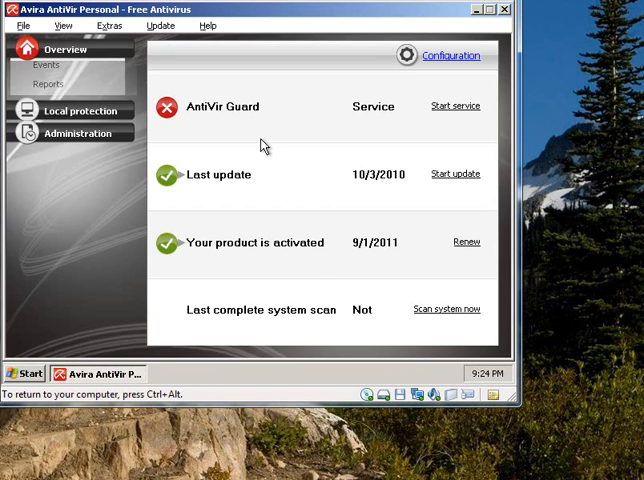
click(66, 50)
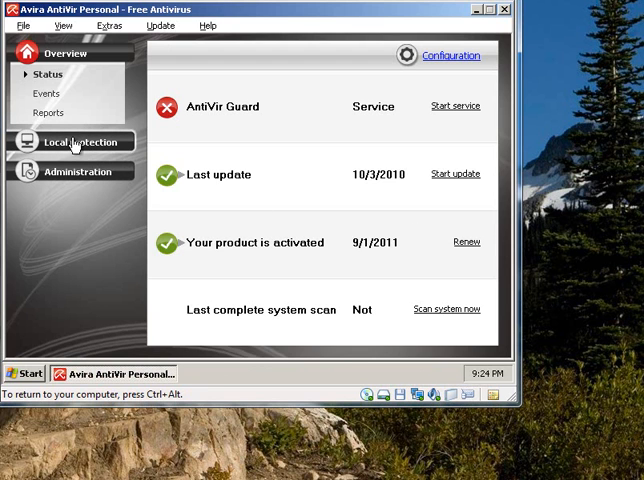
click(84, 140)
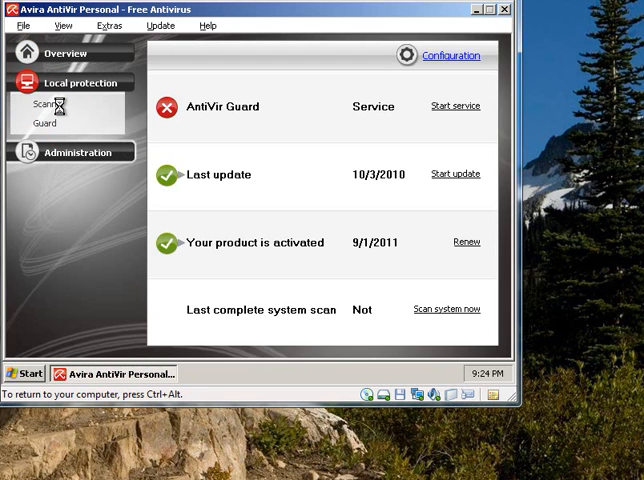
click(50, 104)
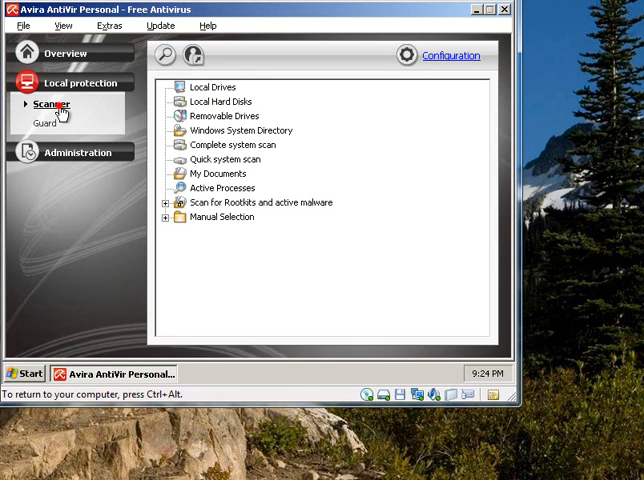
mouse_move(264, 136)
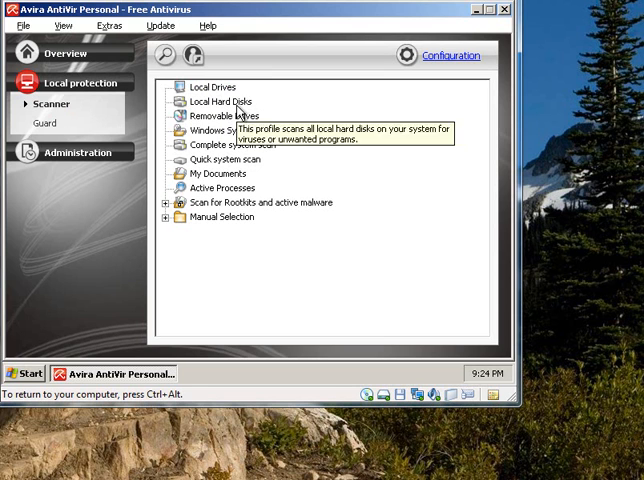
mouse_move(256, 150)
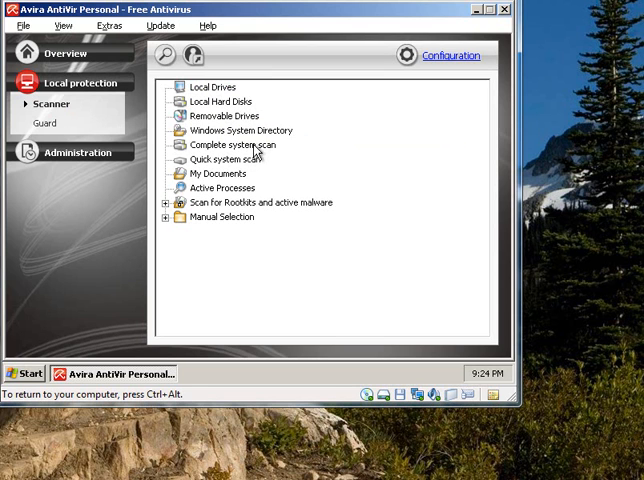
- Launch the Complete system scan profile
click(236, 144)
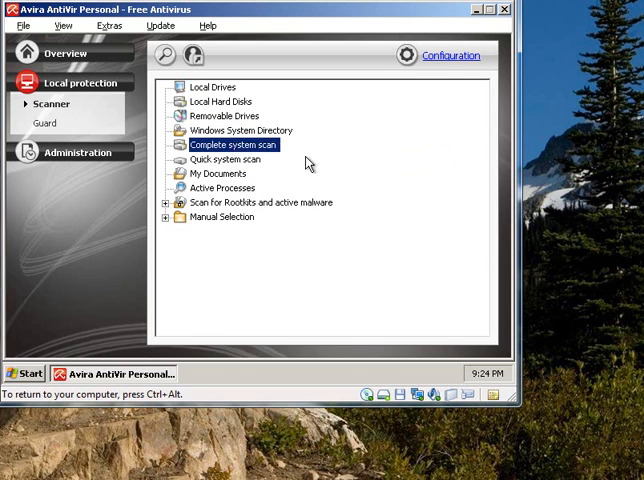
double_click(234, 144)
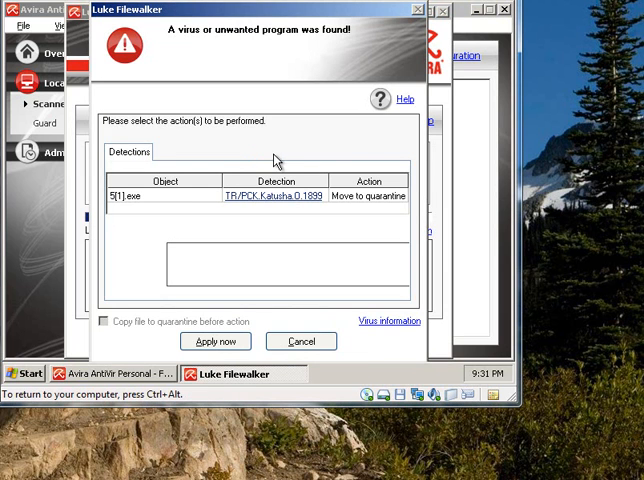
mouse_move(244, 260)
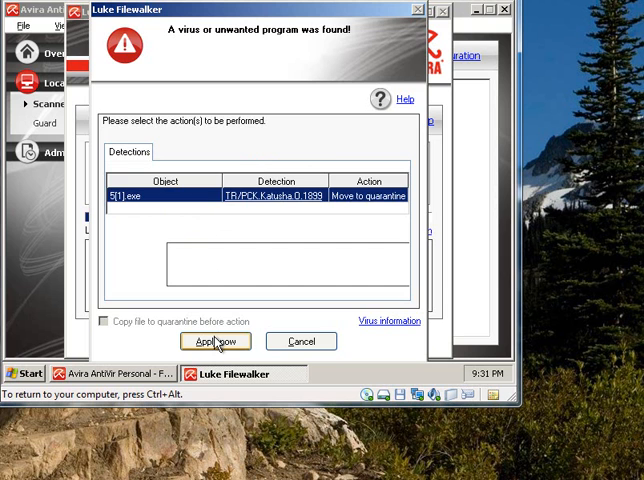
- Quarantine the detected Katusha trojan, dismiss the summary, and end the finished scan
click(214, 340)
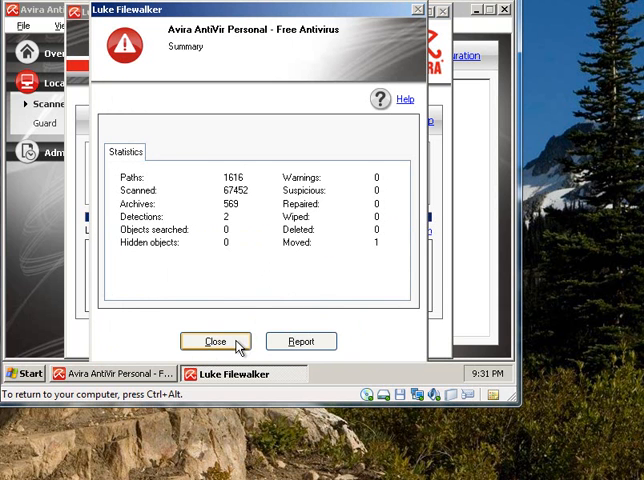
click(214, 340)
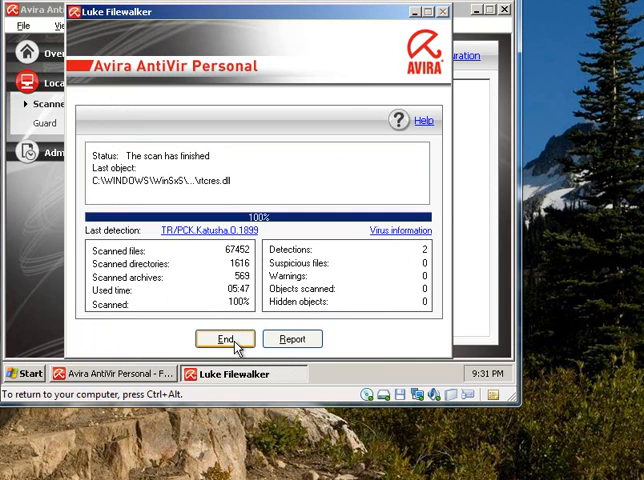
click(224, 338)
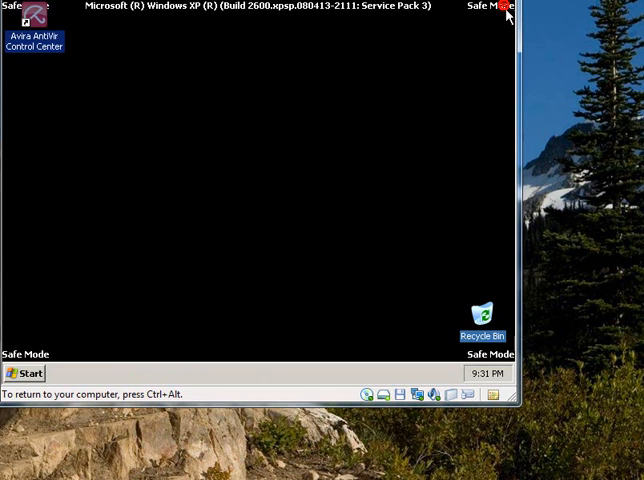
mouse_move(56, 188)
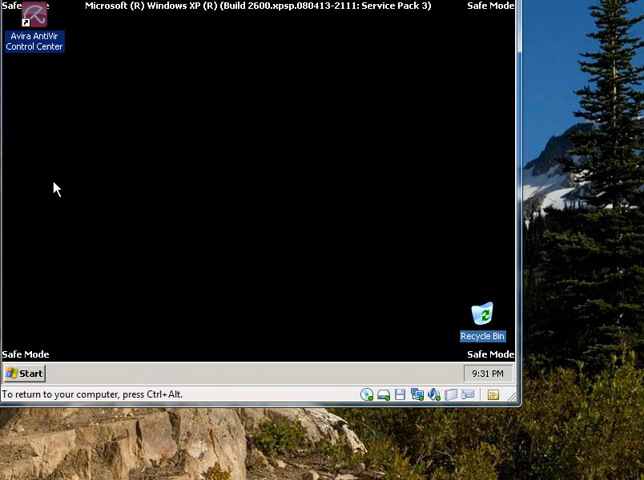
- Click the safe-mode desktop, after which Windows begins logging off
click(84, 6)
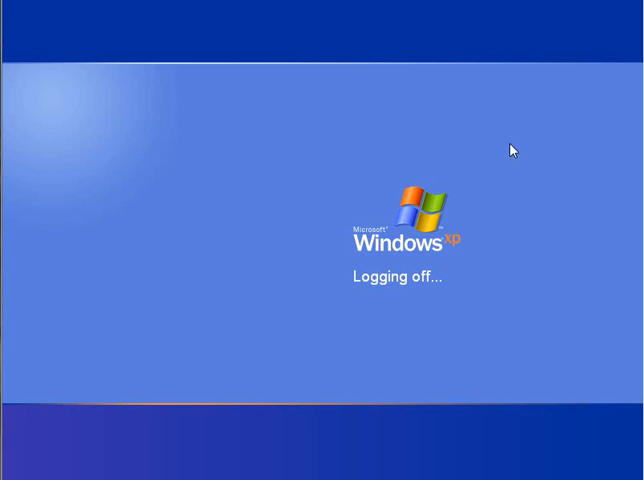
mouse_move(532, 106)
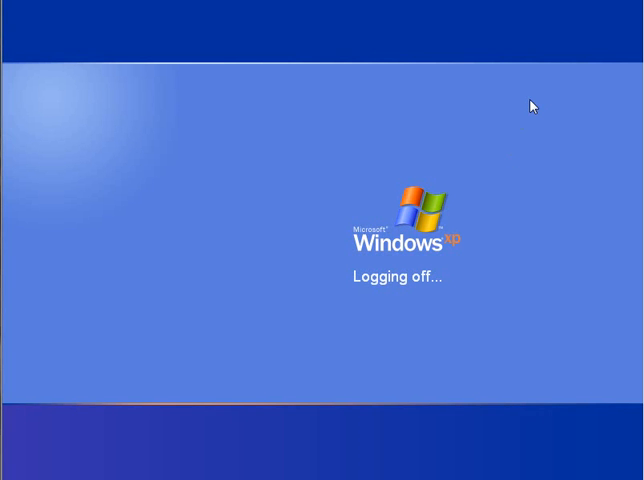